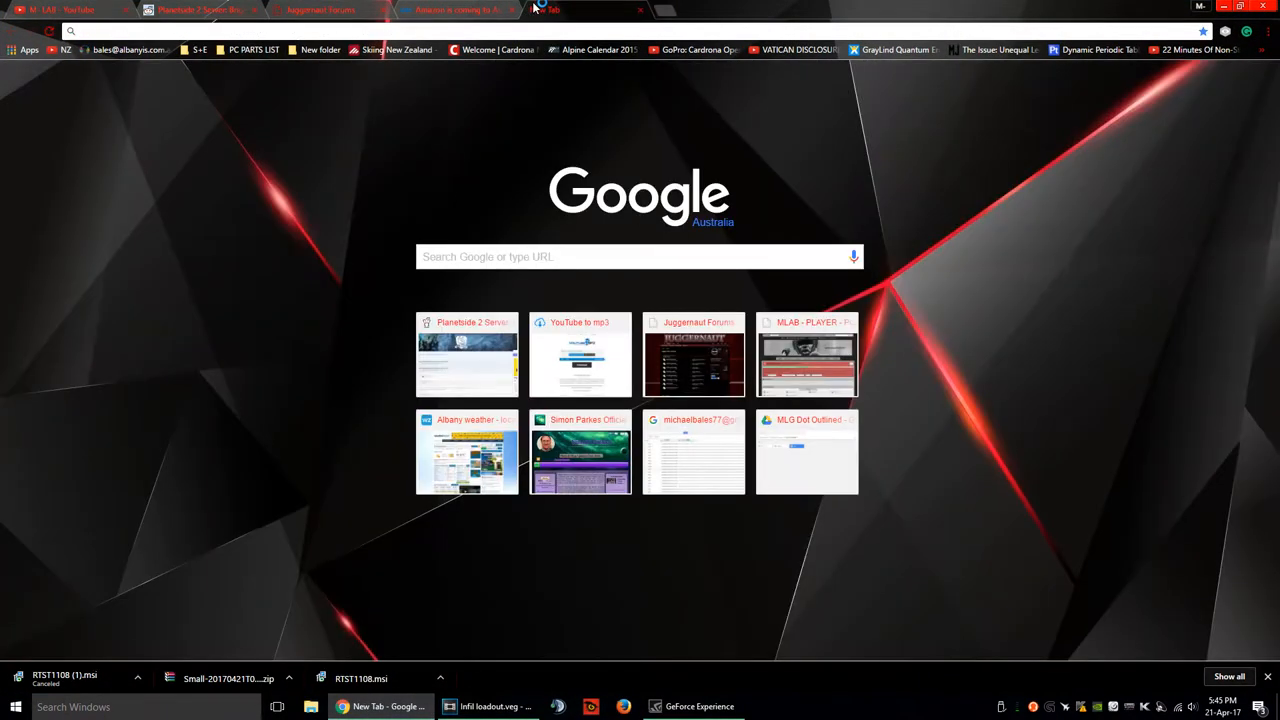
Search Google for 'recursion stat tracker' and reach recursiontracker.com.
text(recursion stat tracker)
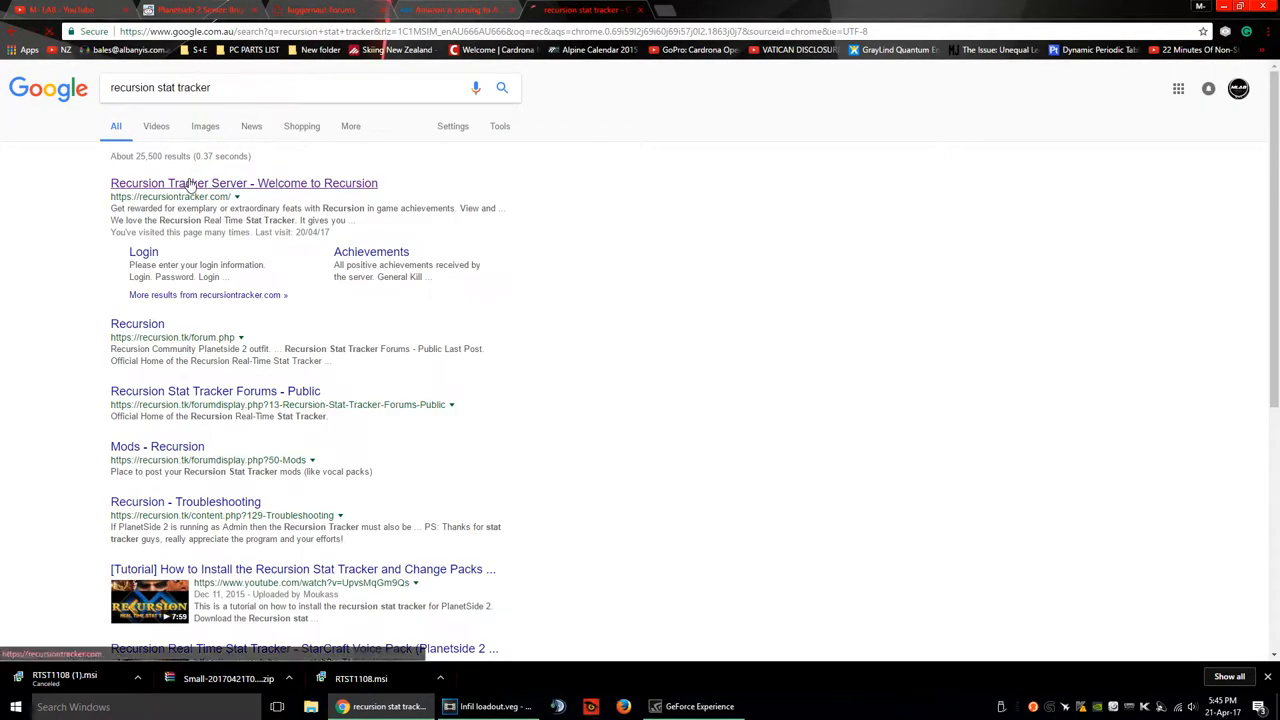
click(244, 184)
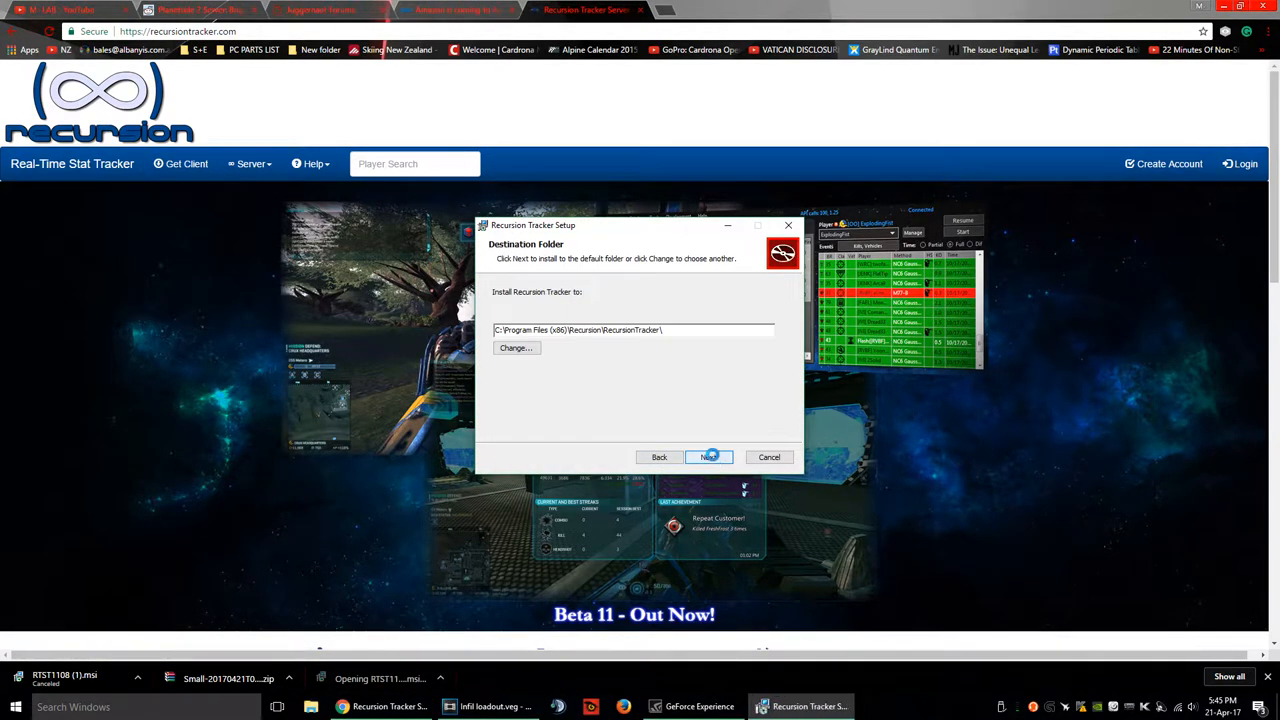
Run the installer with the default location, allowing UAC and dismissing the Files in Use warning.
click(708, 456)
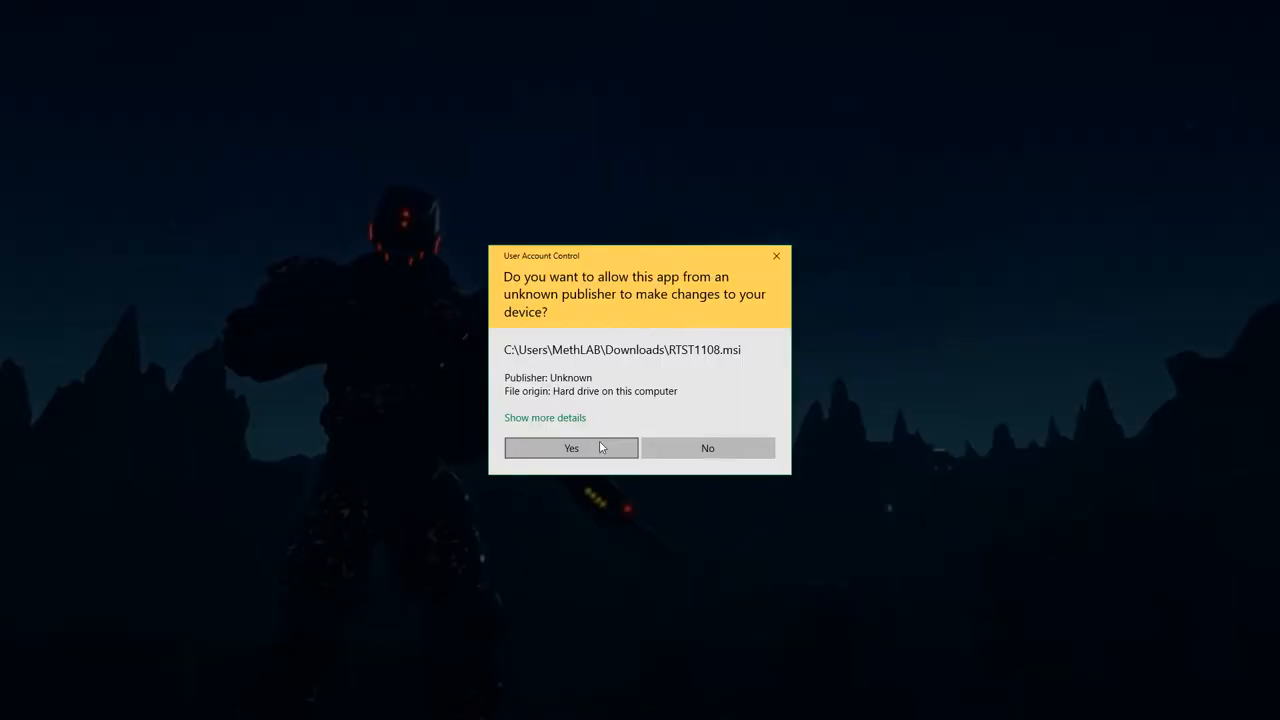
click(572, 448)
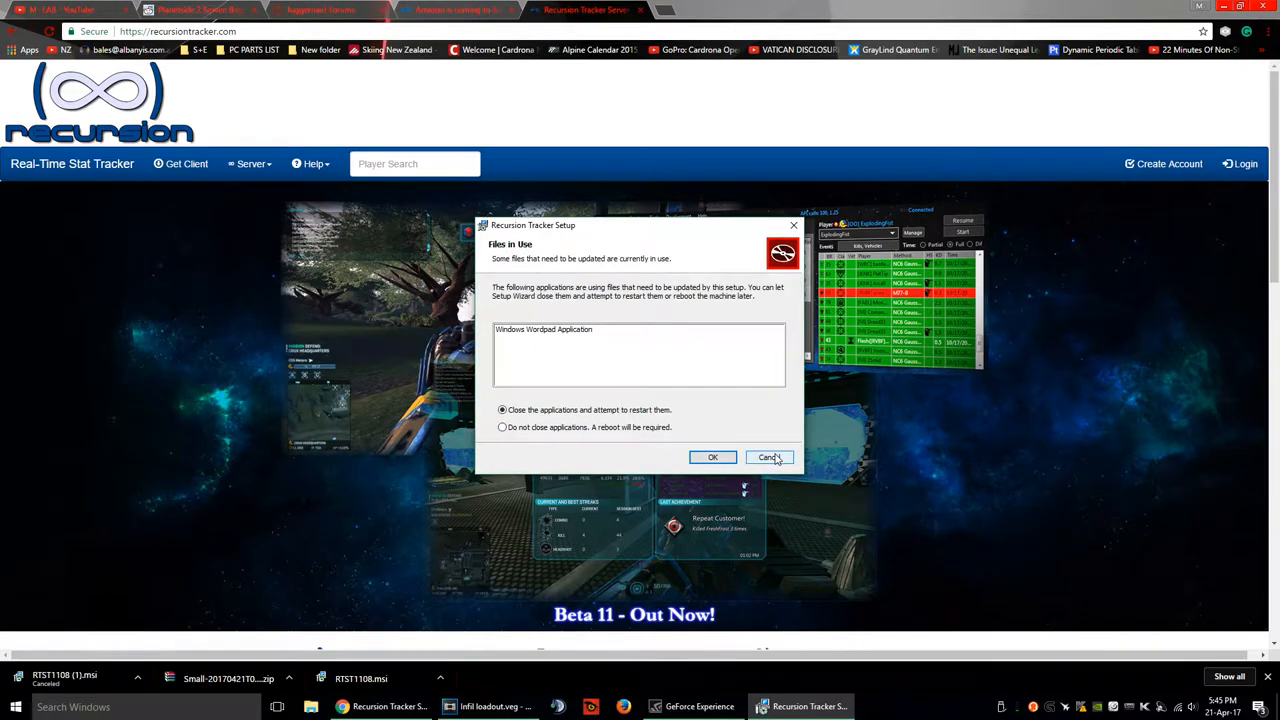
click(768, 456)
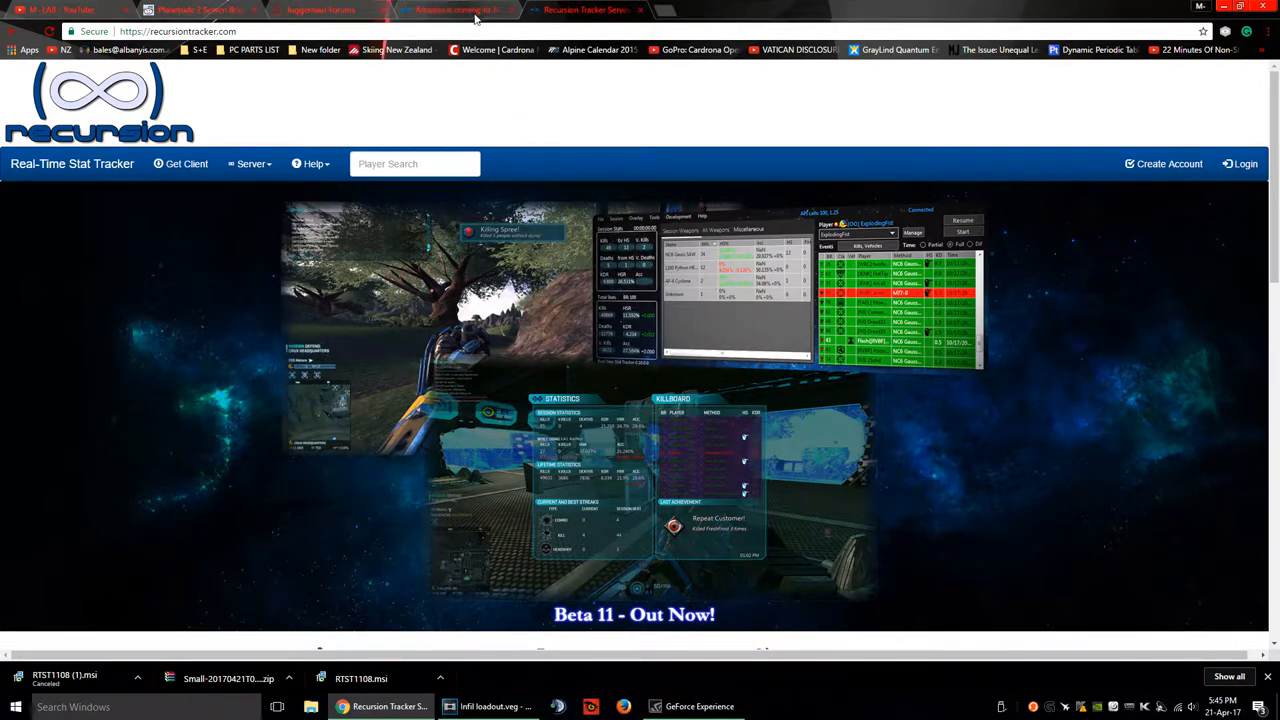
click(668, 10)
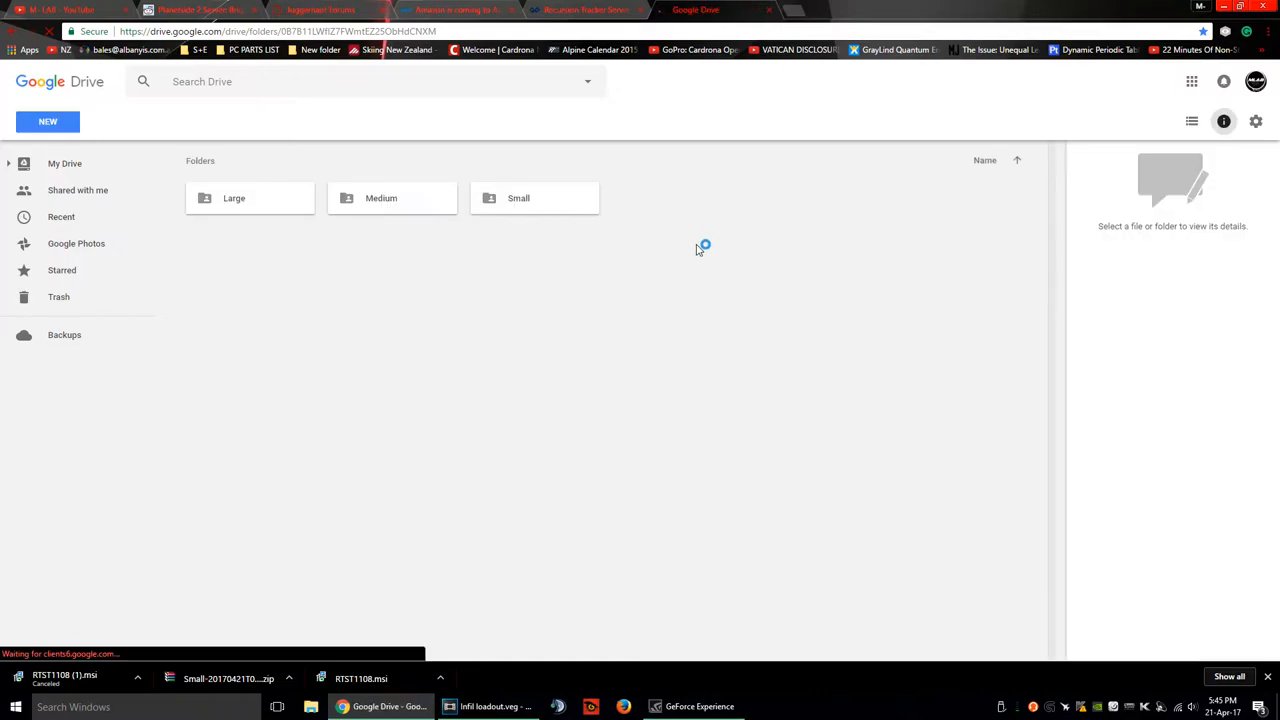
Download the Small folder from MLG Dot Outlined as a zip and bring up File Explorer.
right_click(518, 198)
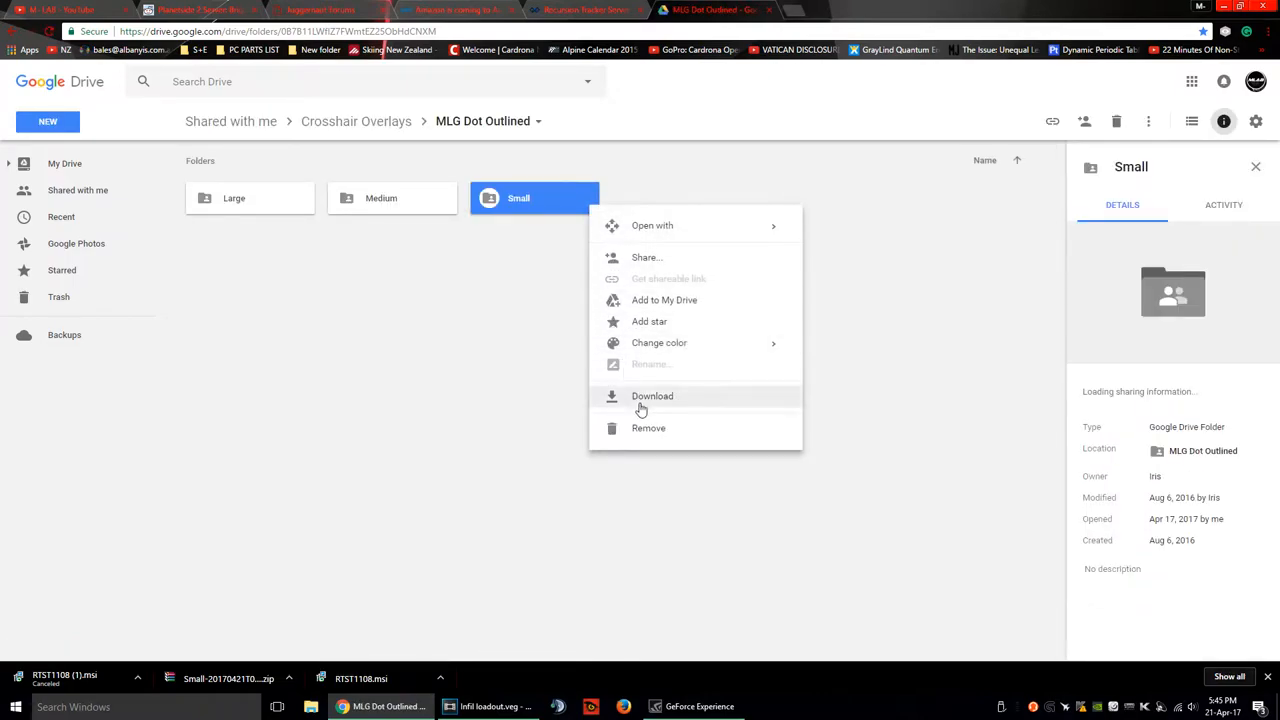
click(652, 396)
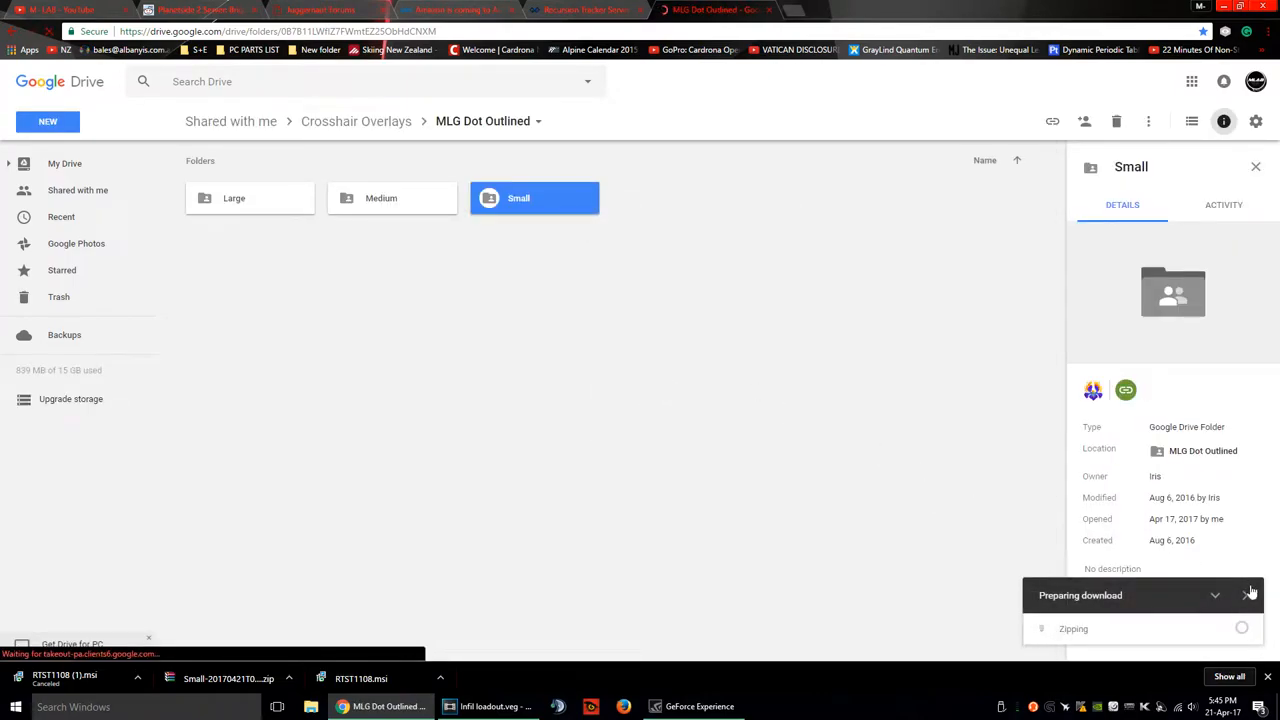
click(1252, 596)
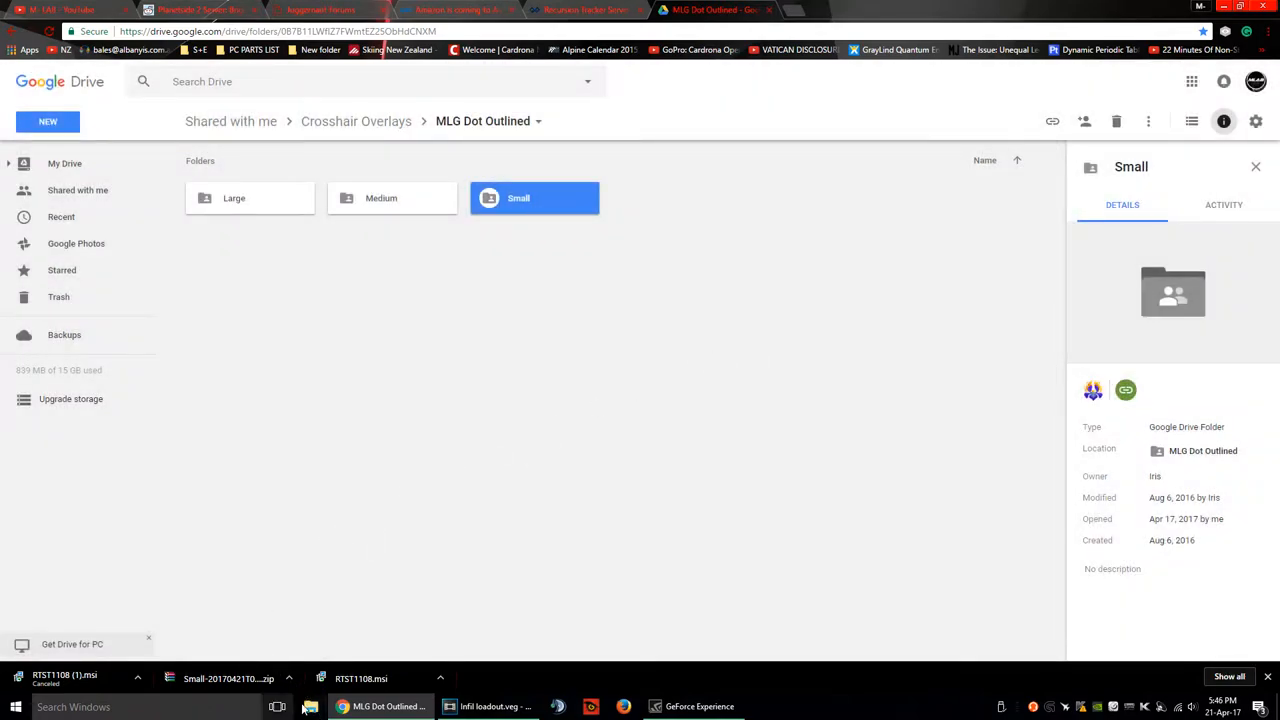
click(276, 708)
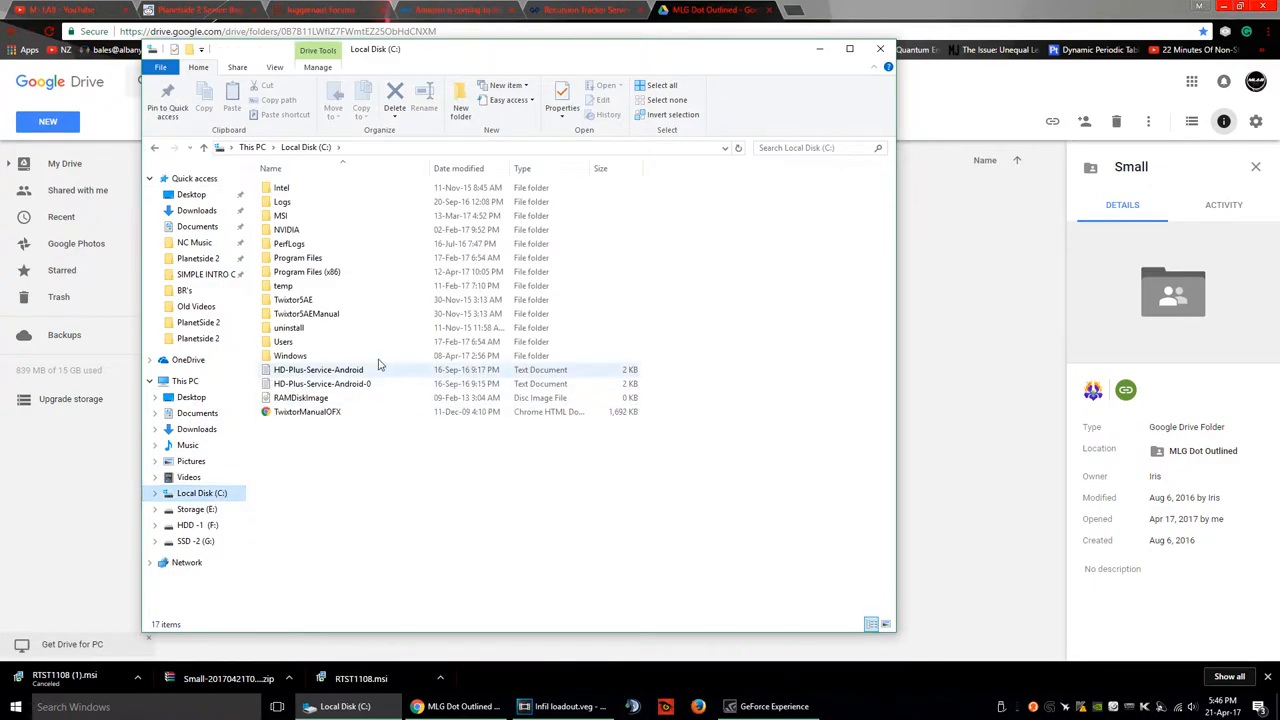
Navigate C: > Program Files (x86) > Recursion > RecursionTracker > Mods > 1 > Crosshairs.
double_click(306, 272)
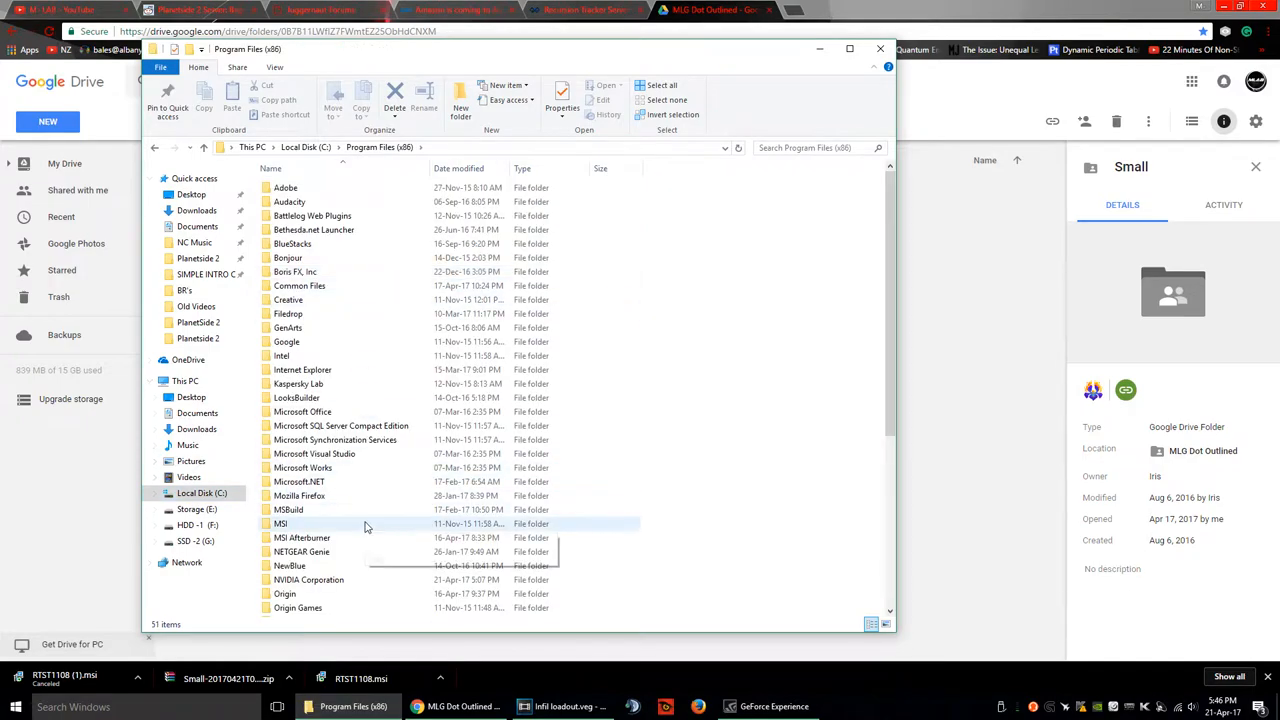
scroll(down, 3)
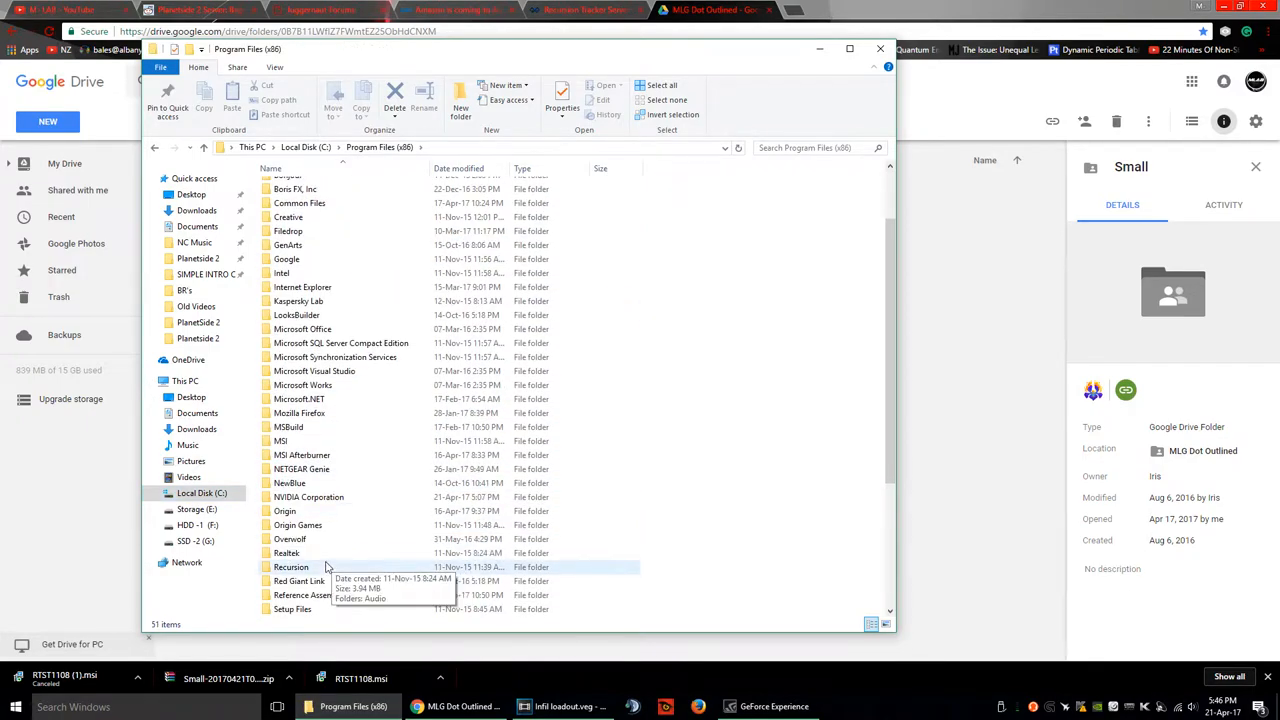
double_click(290, 568)
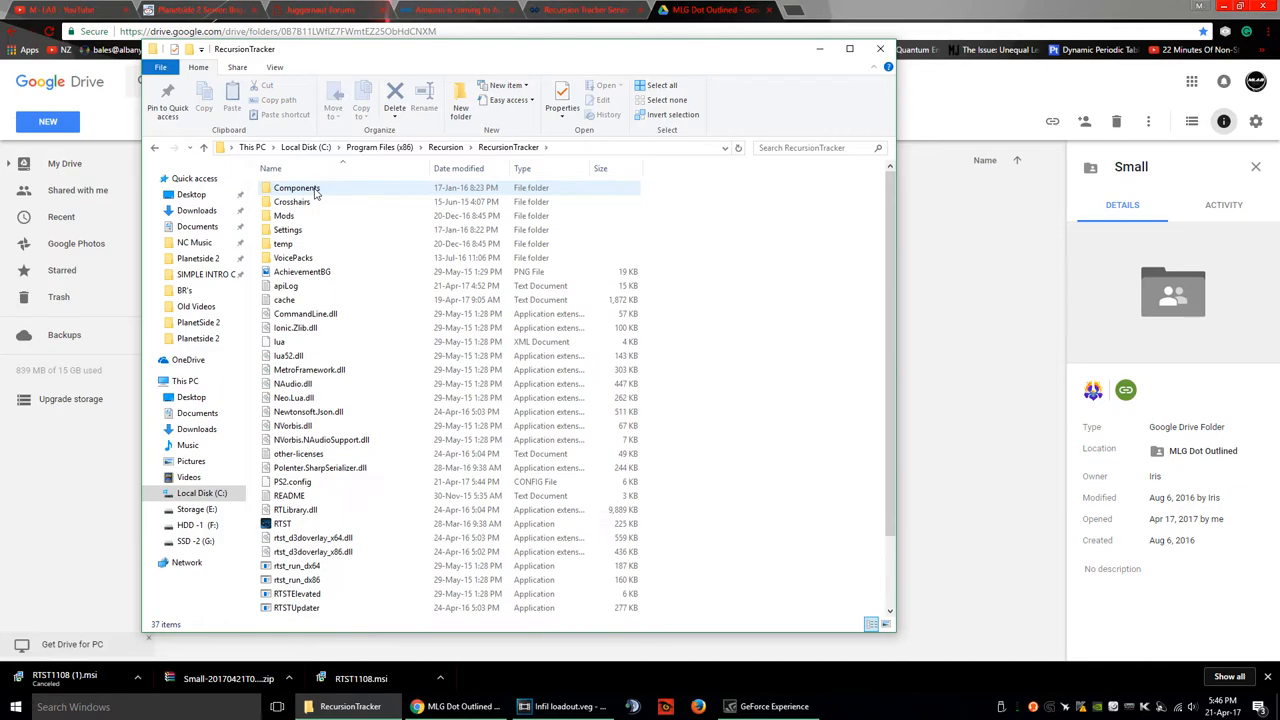
double_click(284, 216)
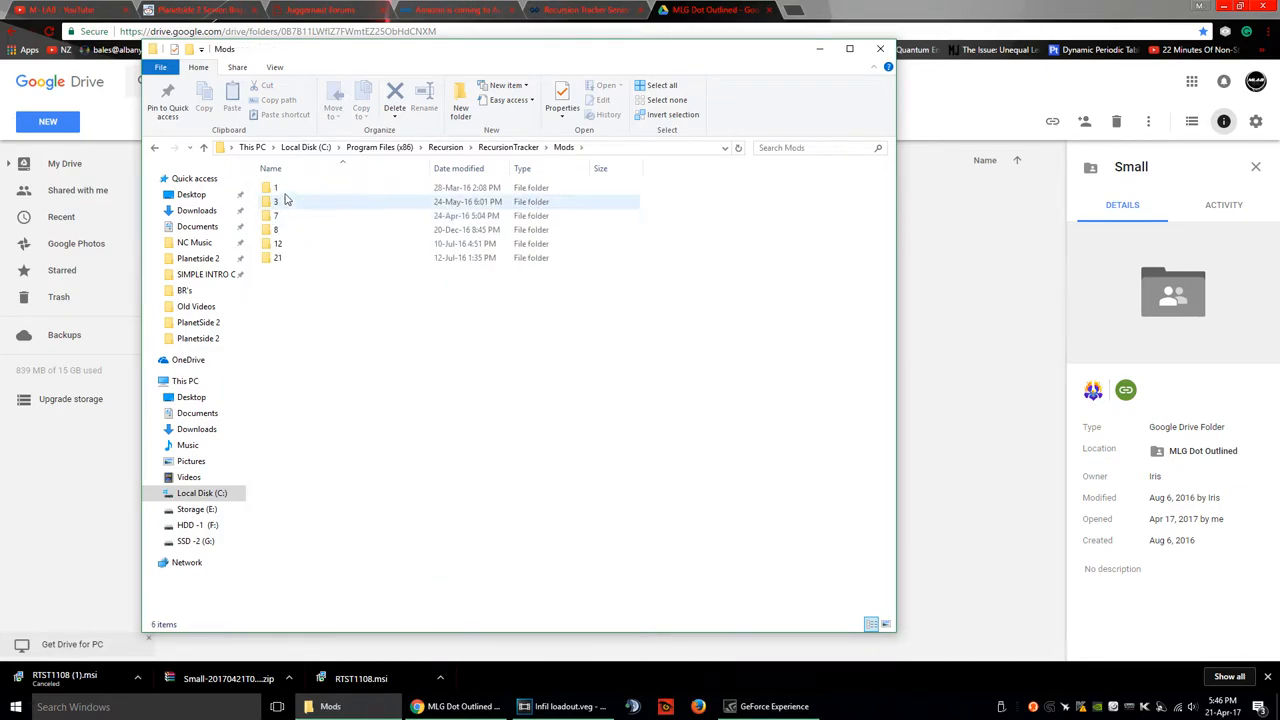
double_click(276, 188)
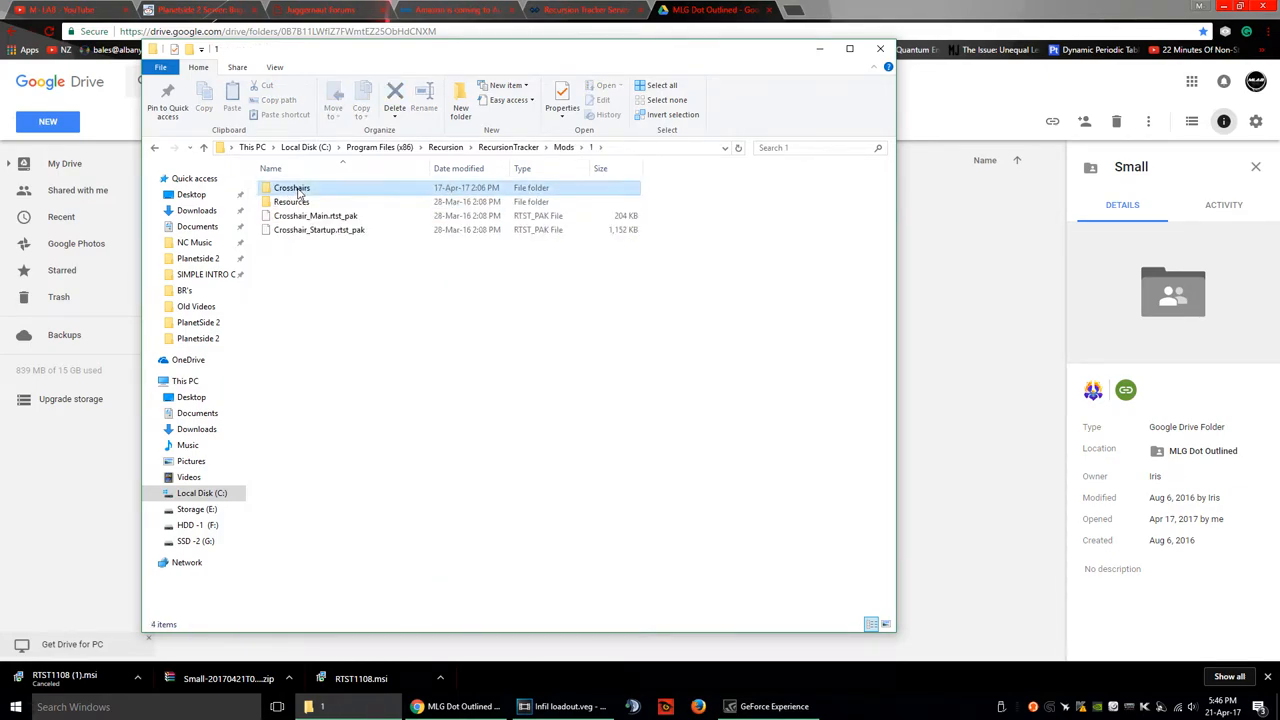
double_click(292, 196)
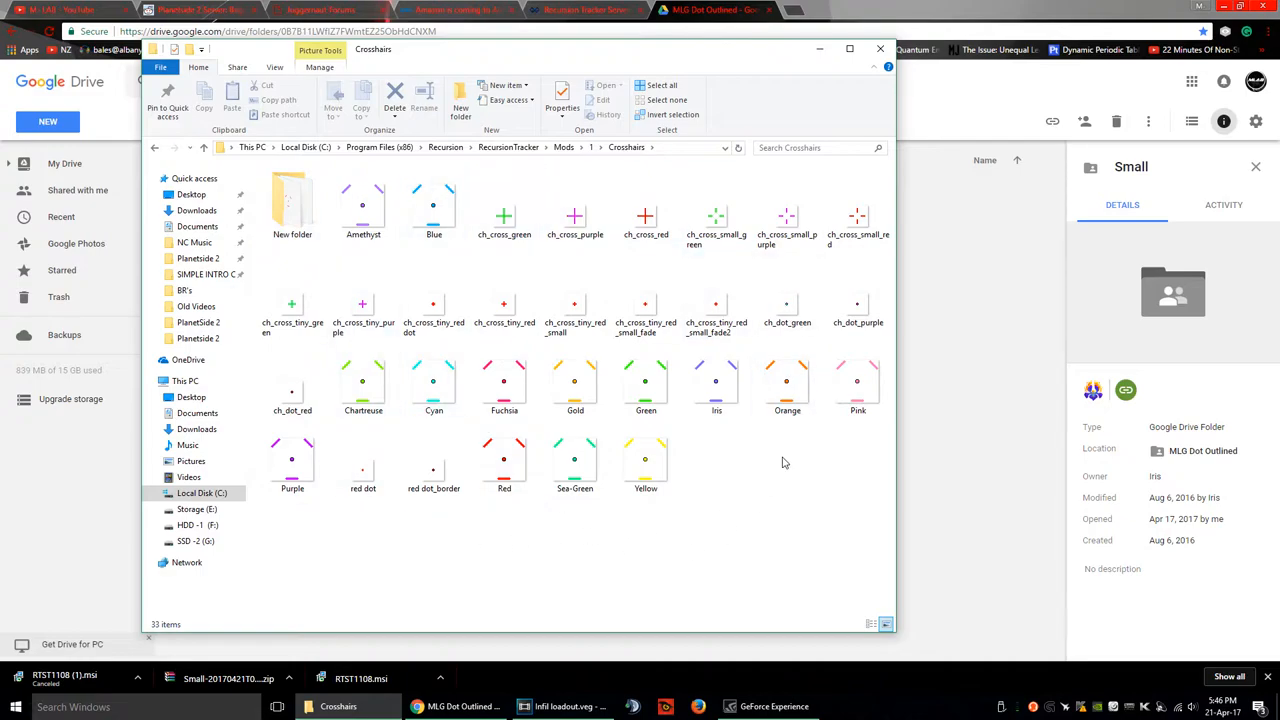
mouse_move(468, 664)
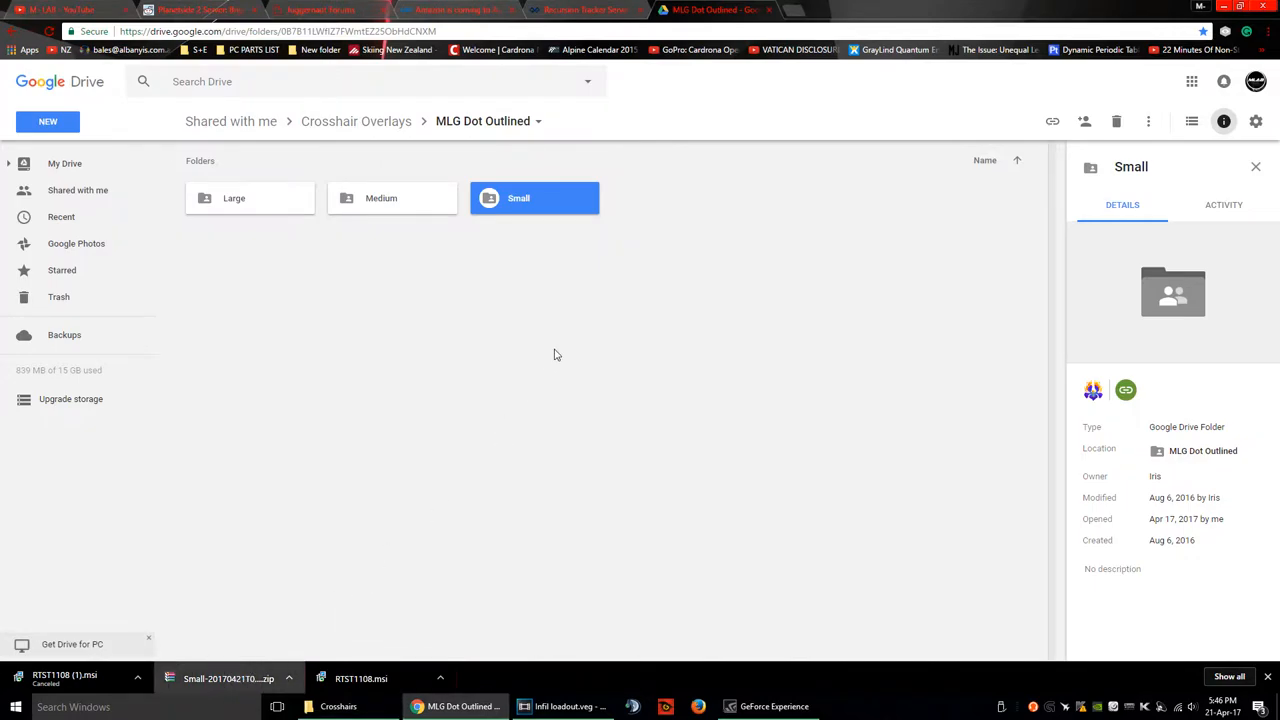
mouse_move(288, 644)
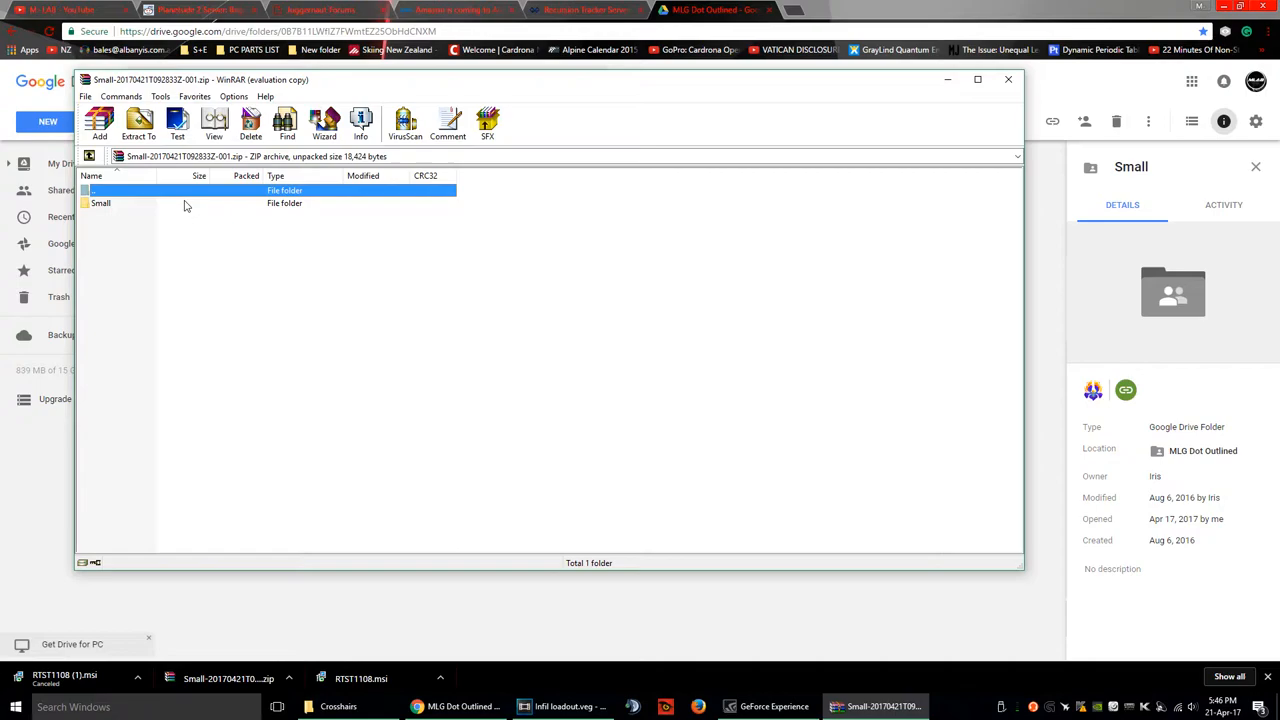
Look inside the Small folder of the downloaded Small crosshair zip in WinRAR.
double_click(100, 204)
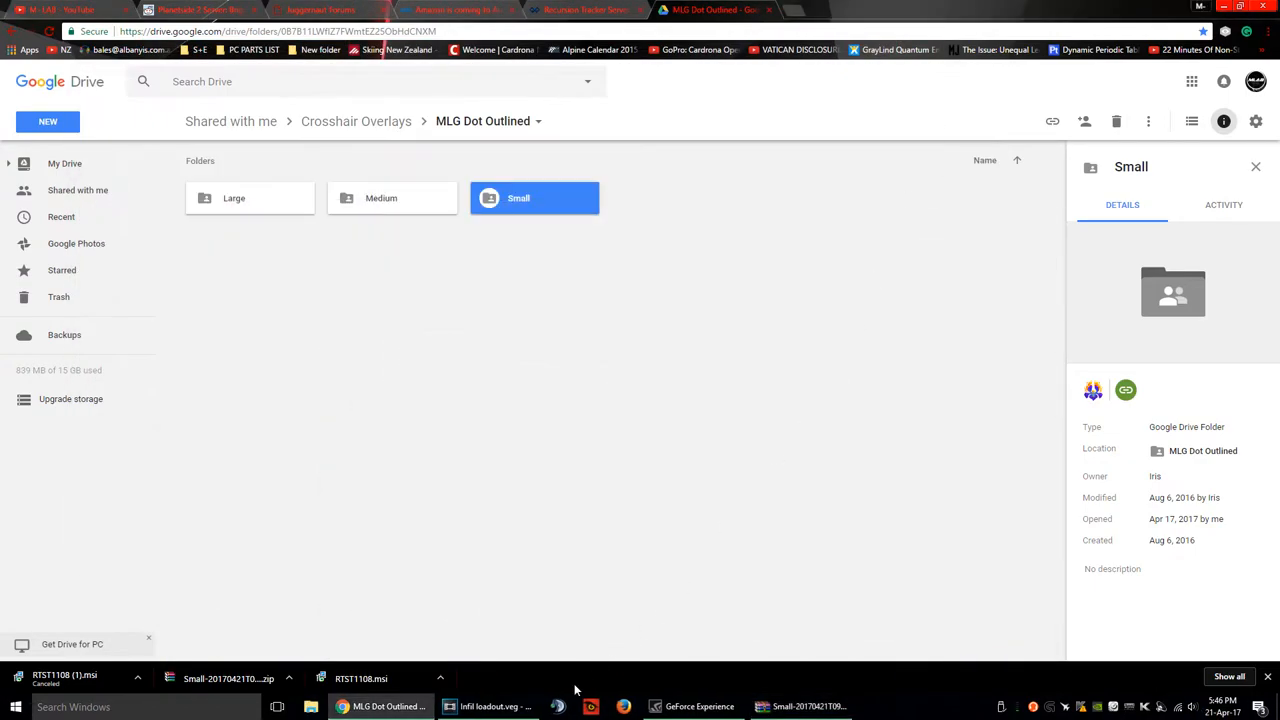
Launch Recursion Tracker from the Start menu search and log in with saved credentials.
click(16, 706)
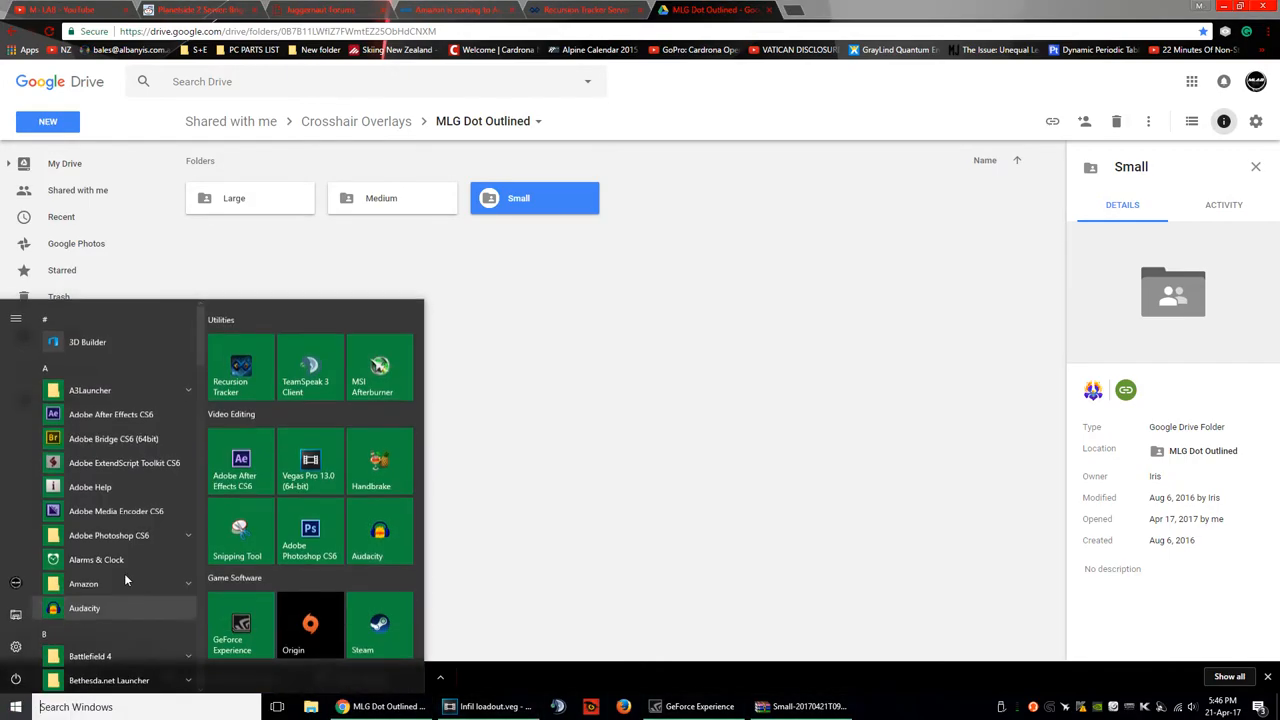
text(rec)
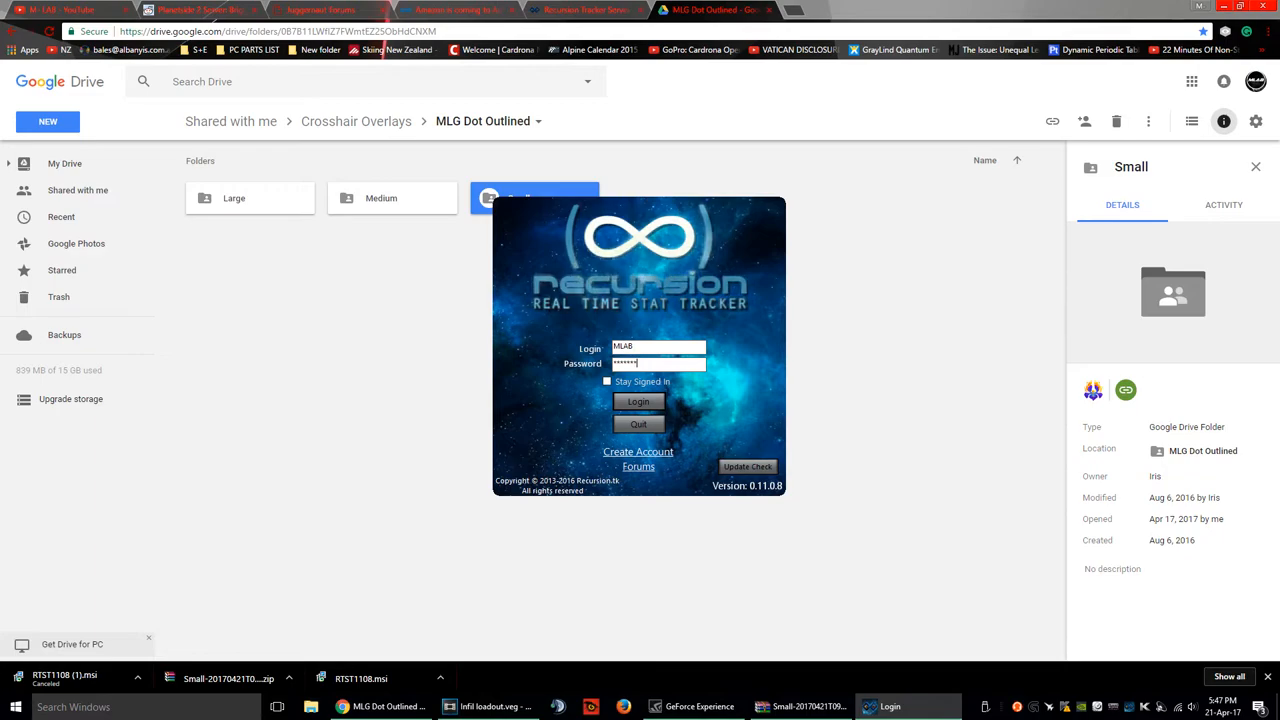
click(608, 382)
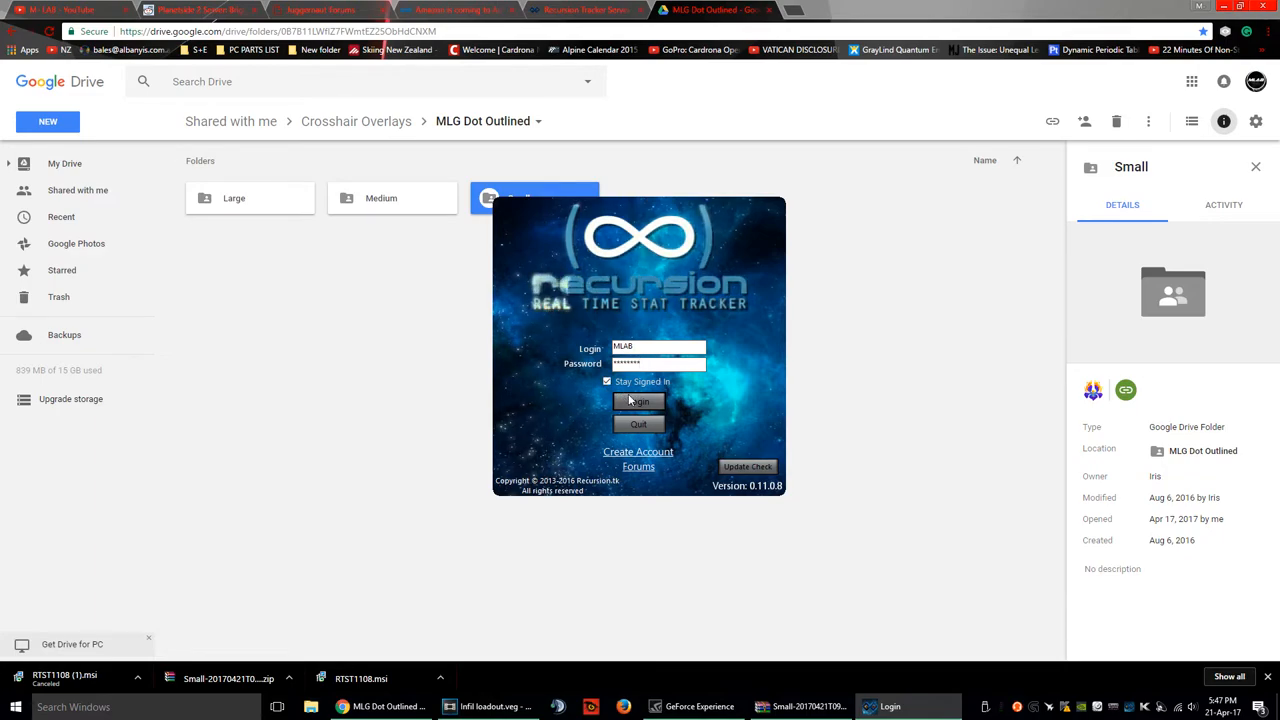
click(638, 400)
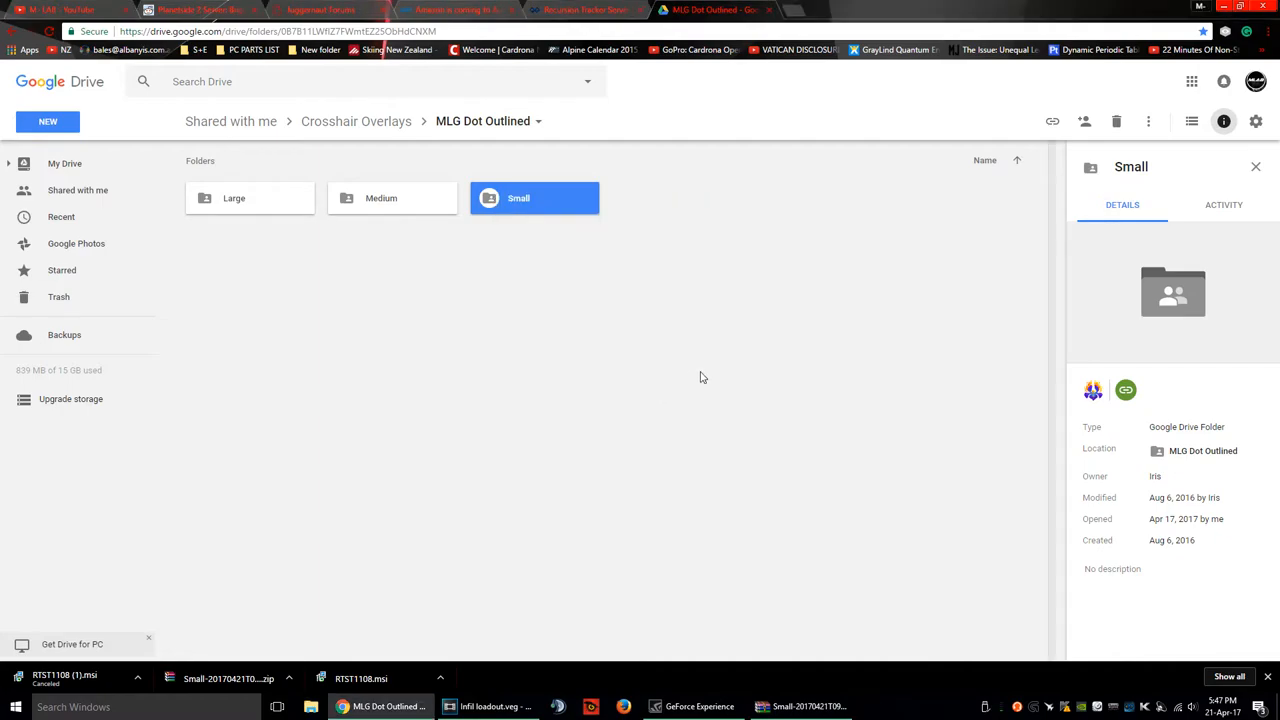
mouse_move(744, 364)
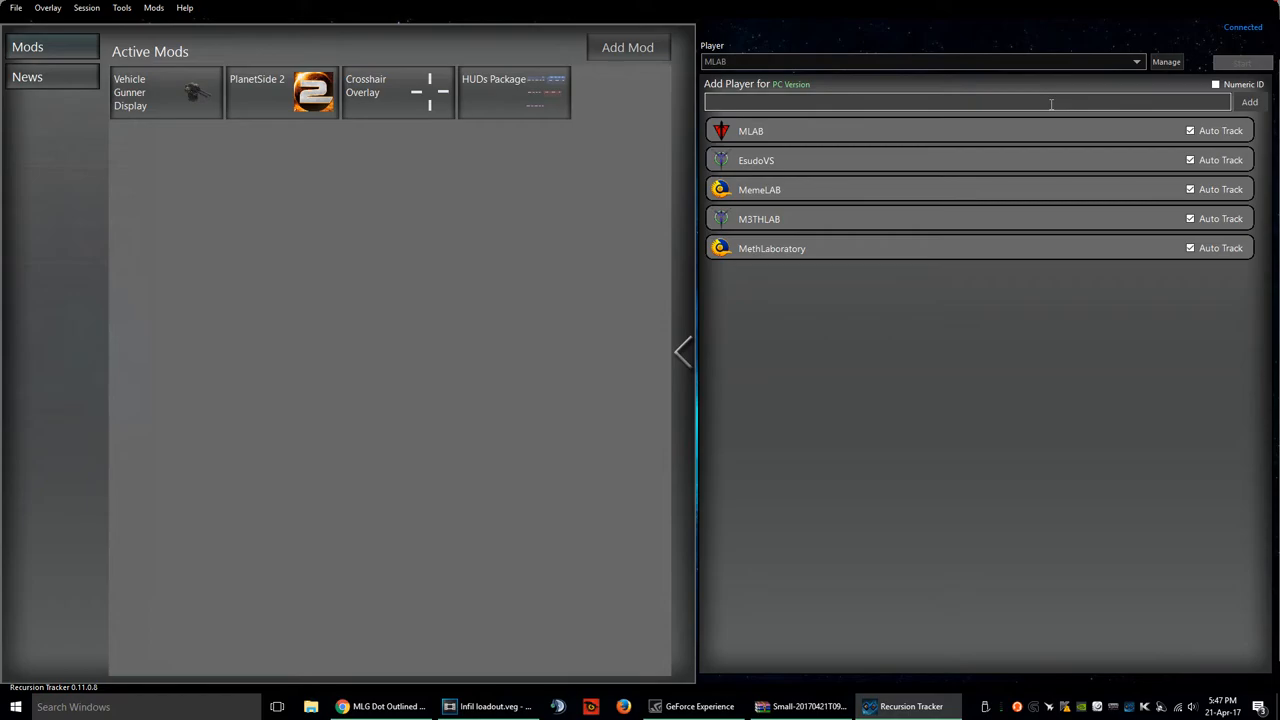
click(968, 102)
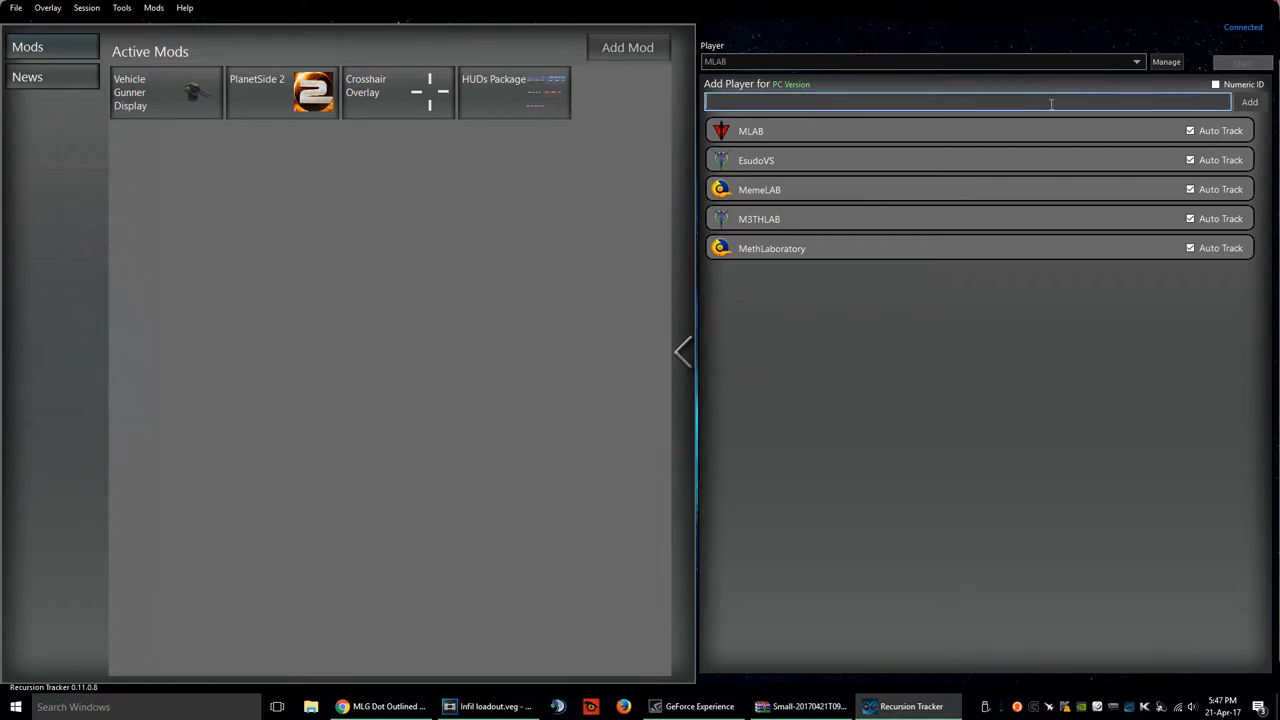
text(ef)
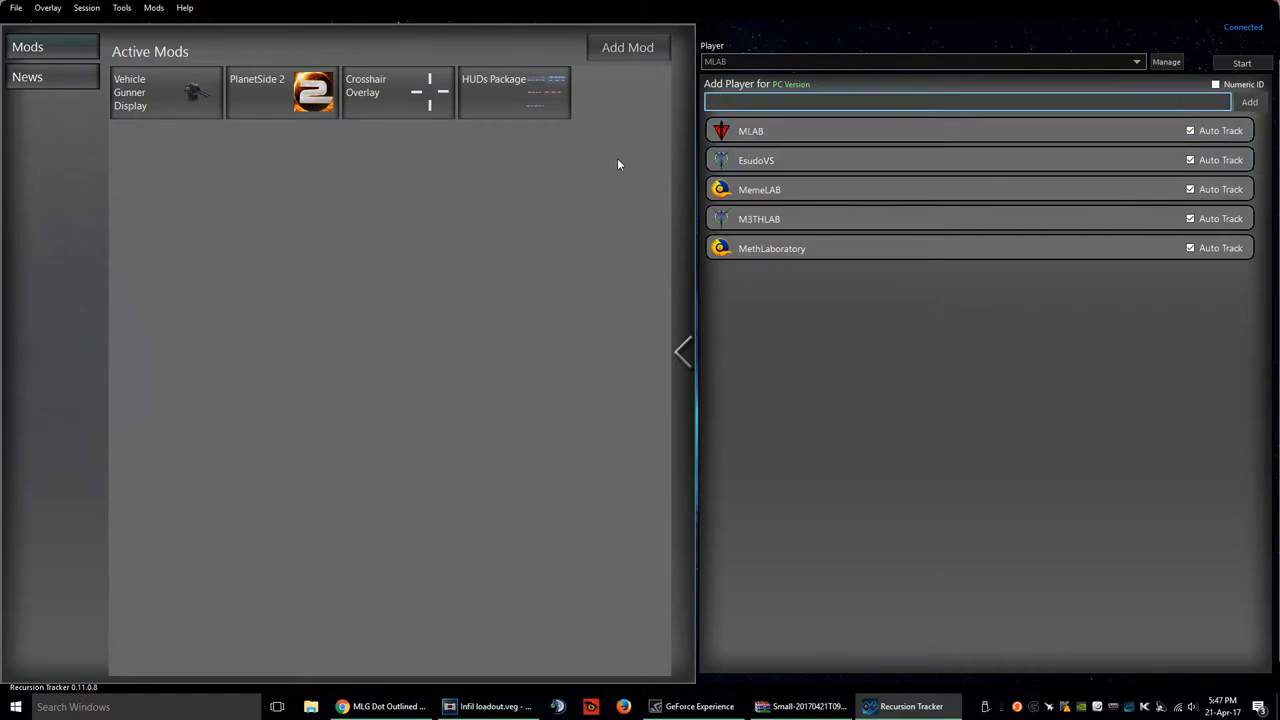
mouse_move(796, 326)
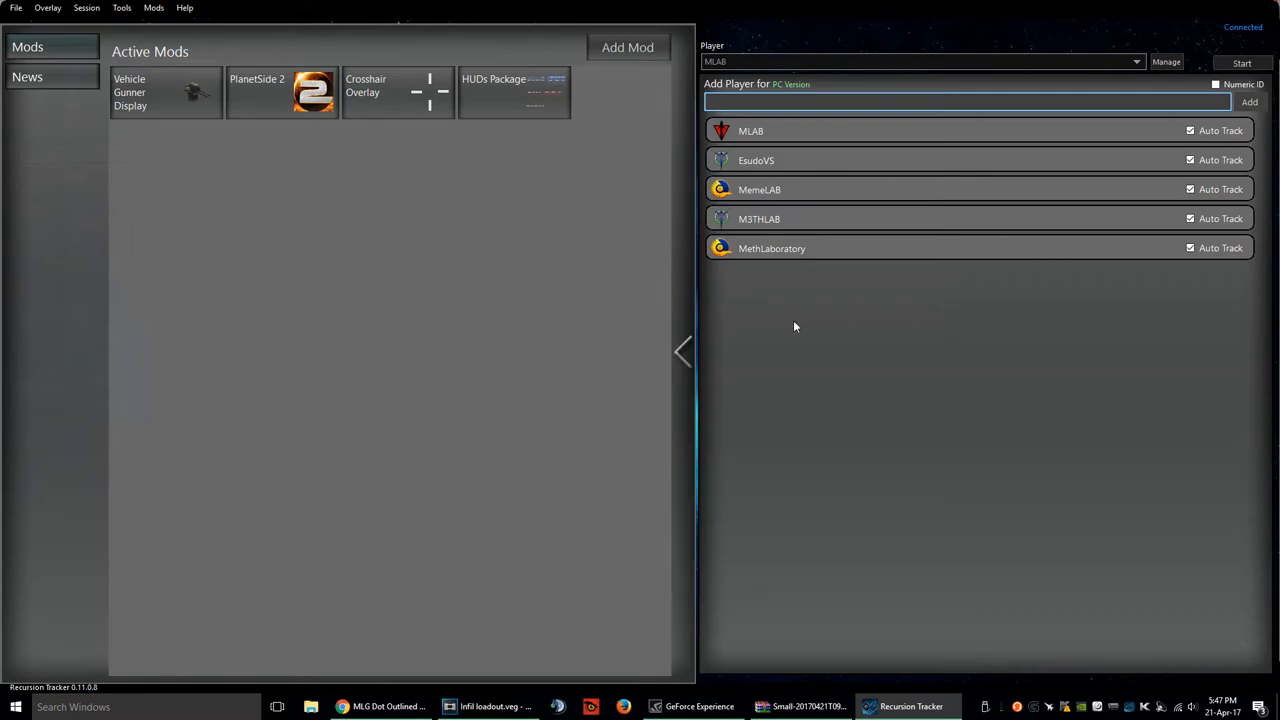
mouse_move(1052, 394)
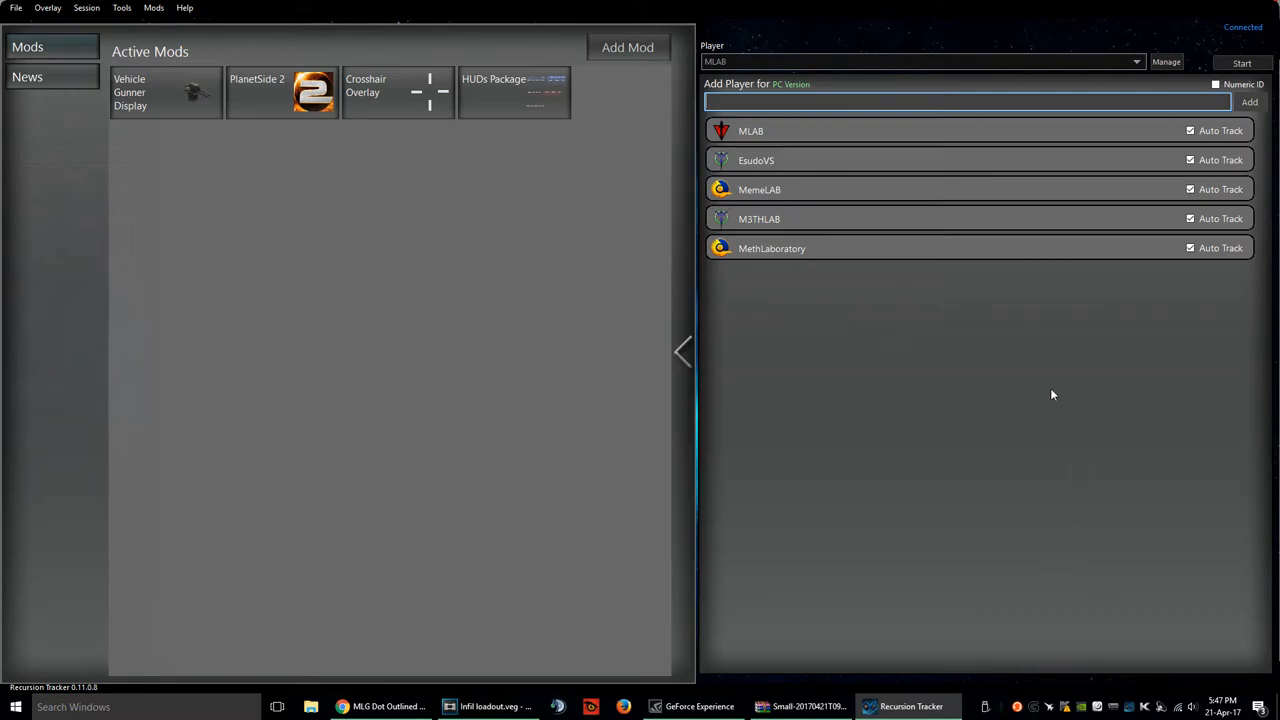
mouse_move(976, 380)
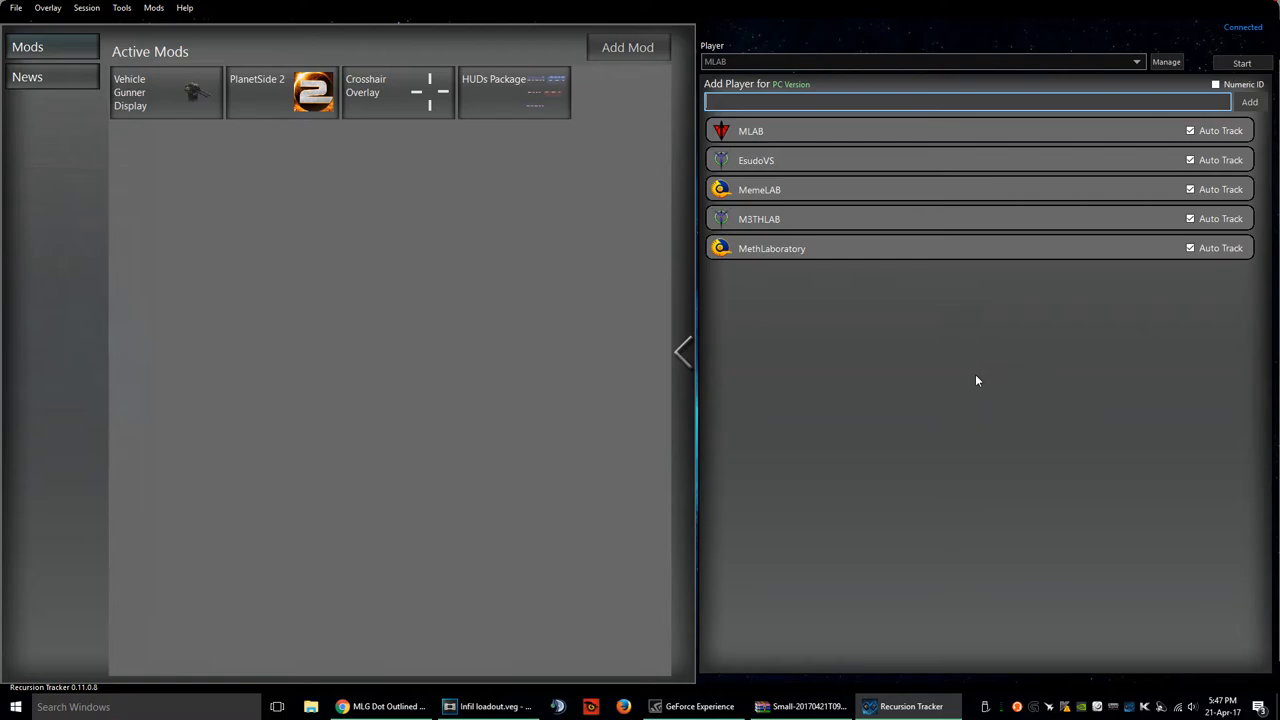
mouse_move(714, 374)
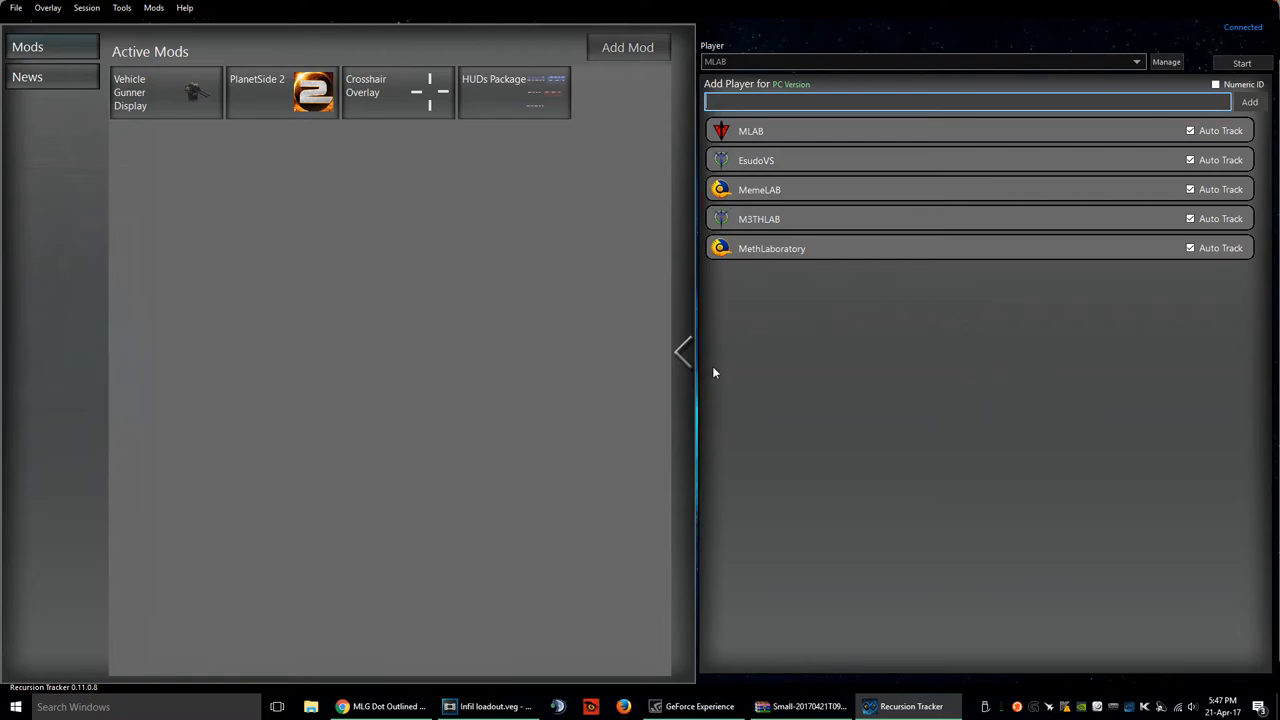
mouse_move(698, 356)
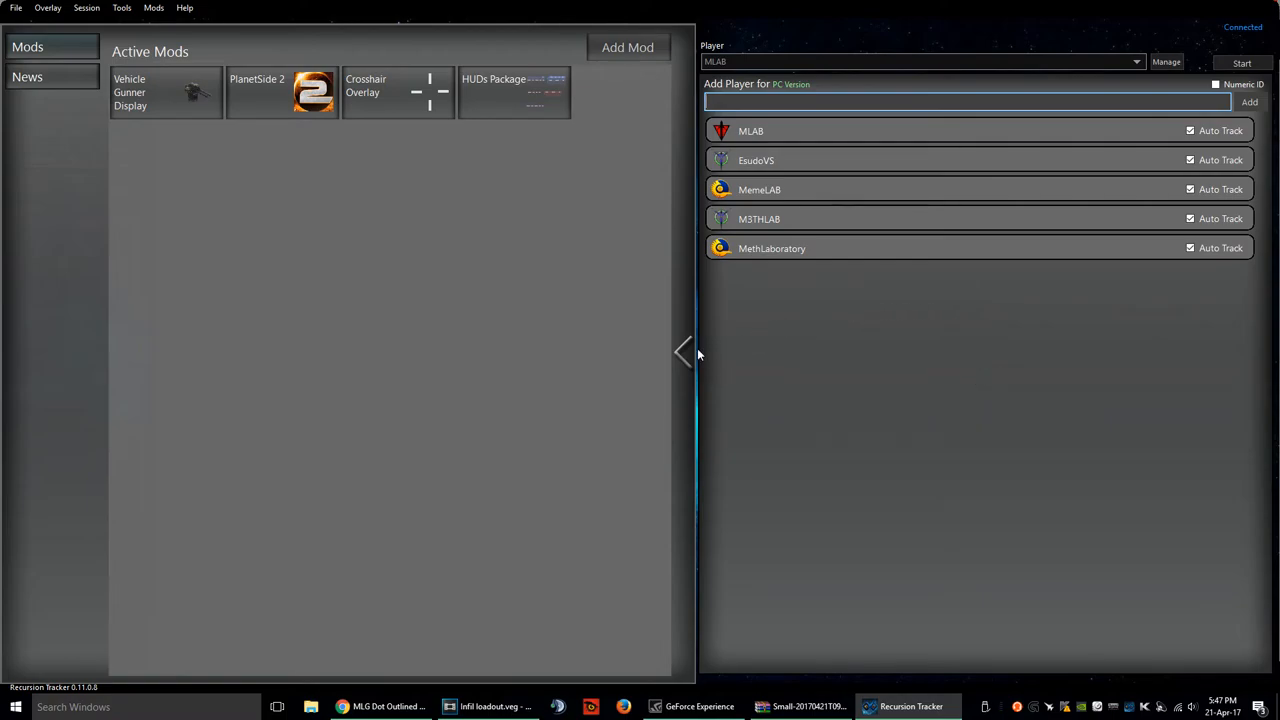
click(684, 352)
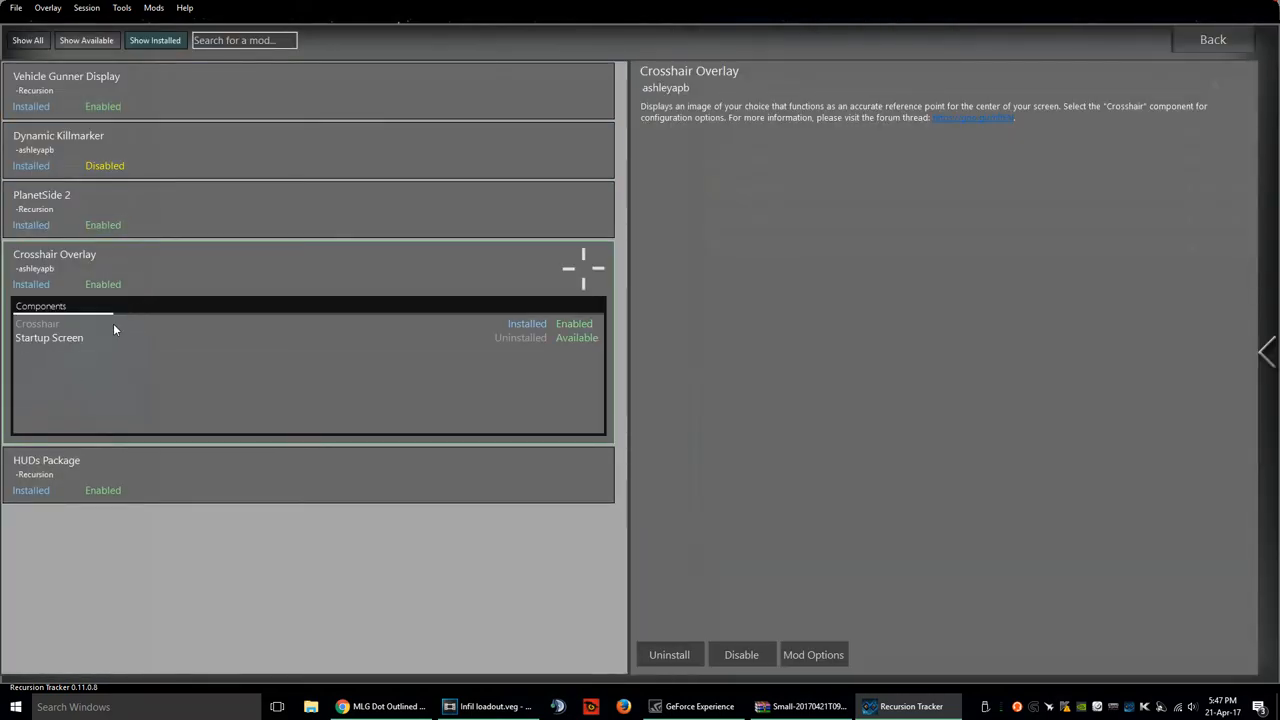
Select the Crosshair component of Crosshair Overlay and browse for a new image in its settings.
click(36, 324)
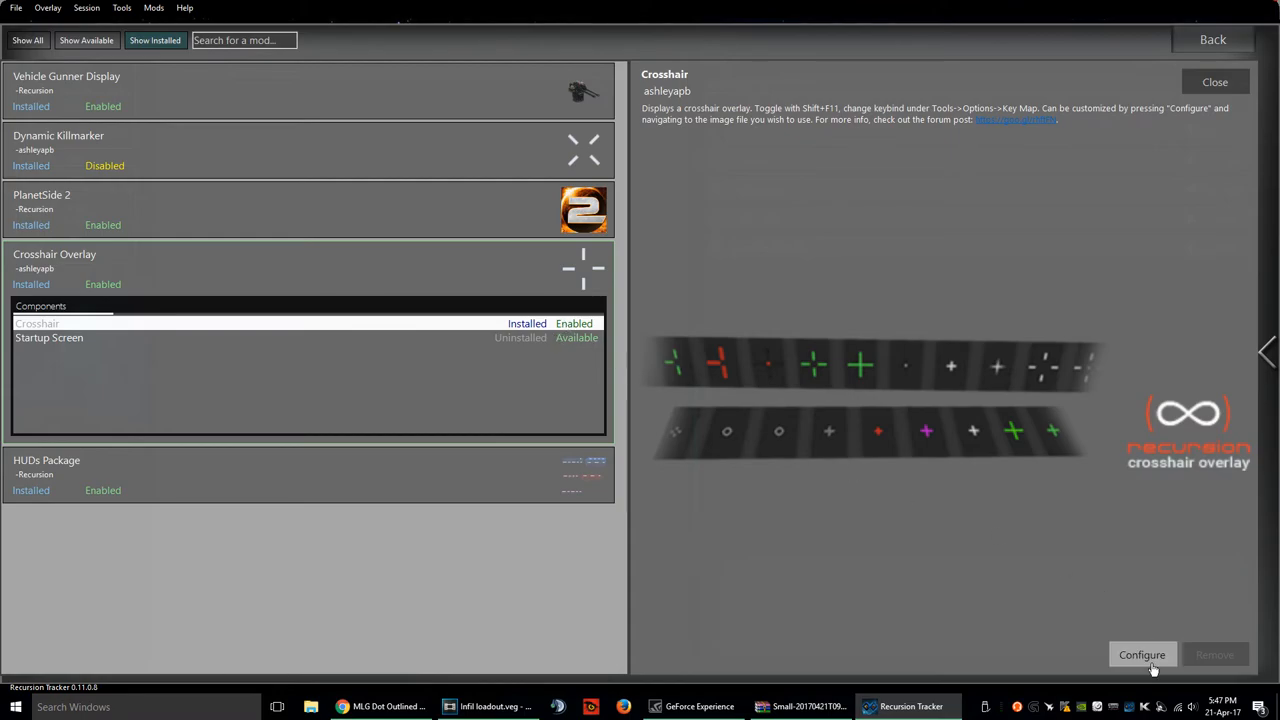
click(1140, 654)
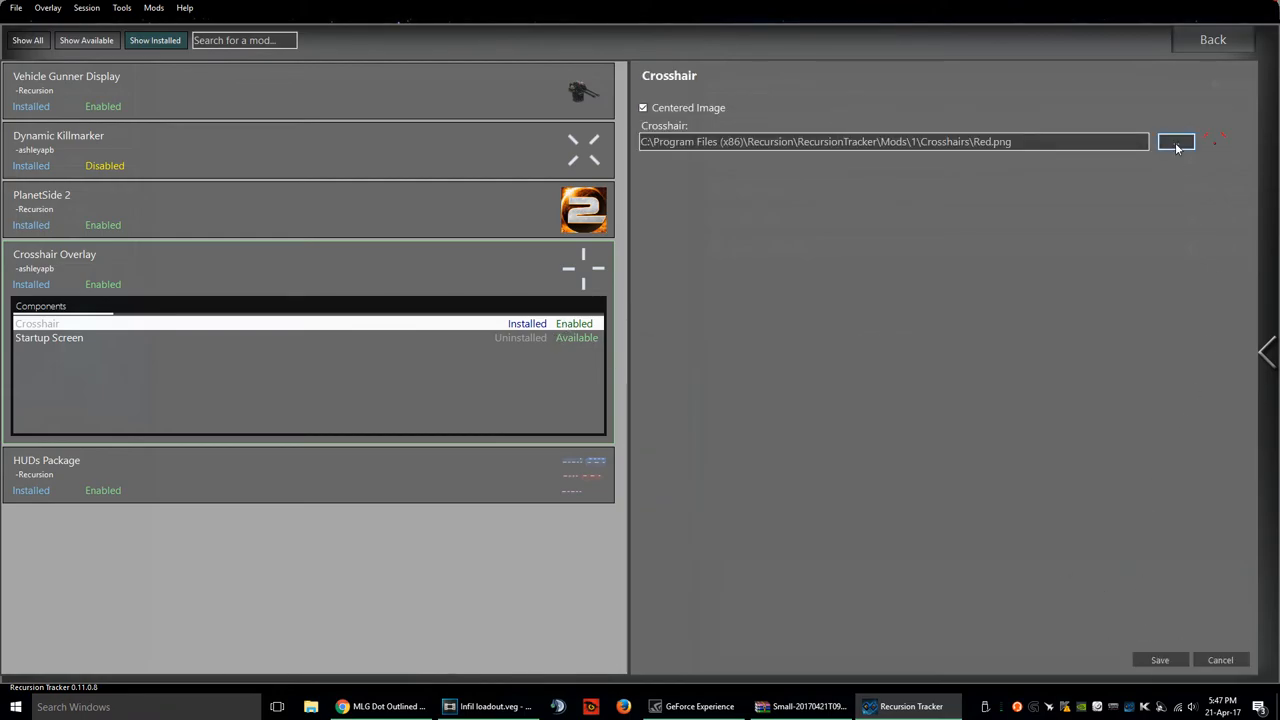
click(1176, 140)
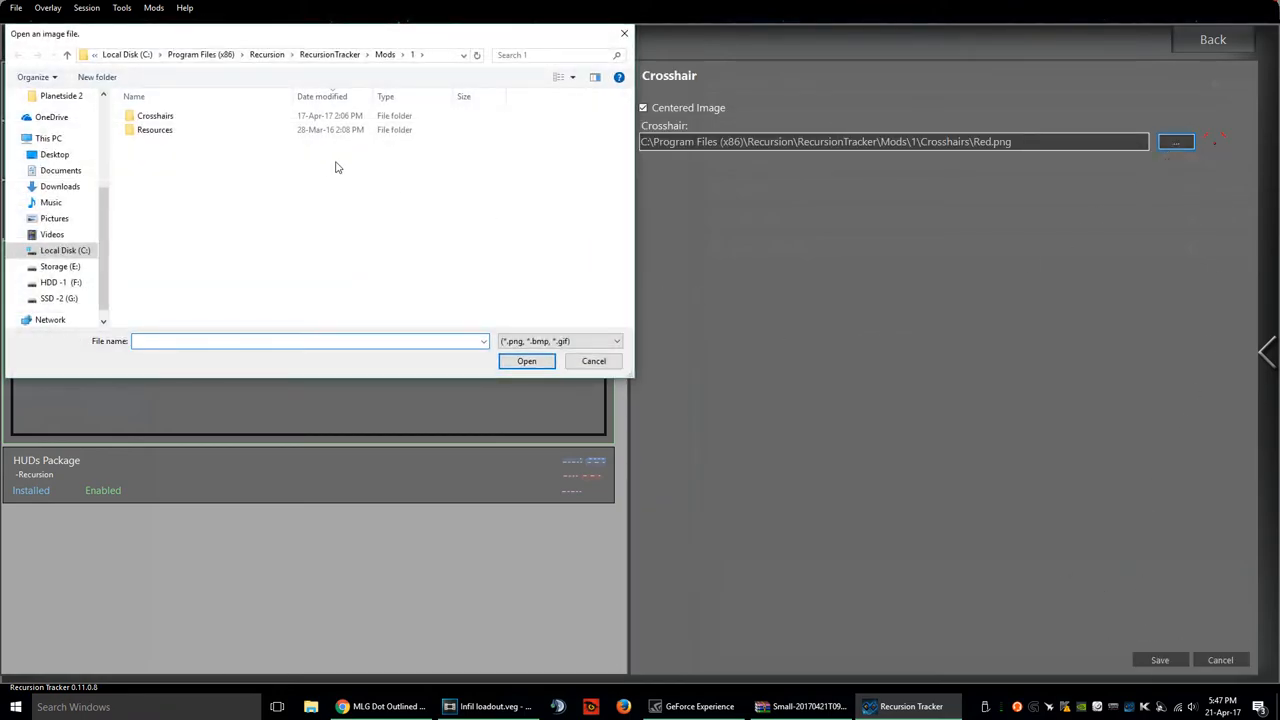
Choose an image from the Crosshairs folder and return to the main tracker window.
click(156, 114)
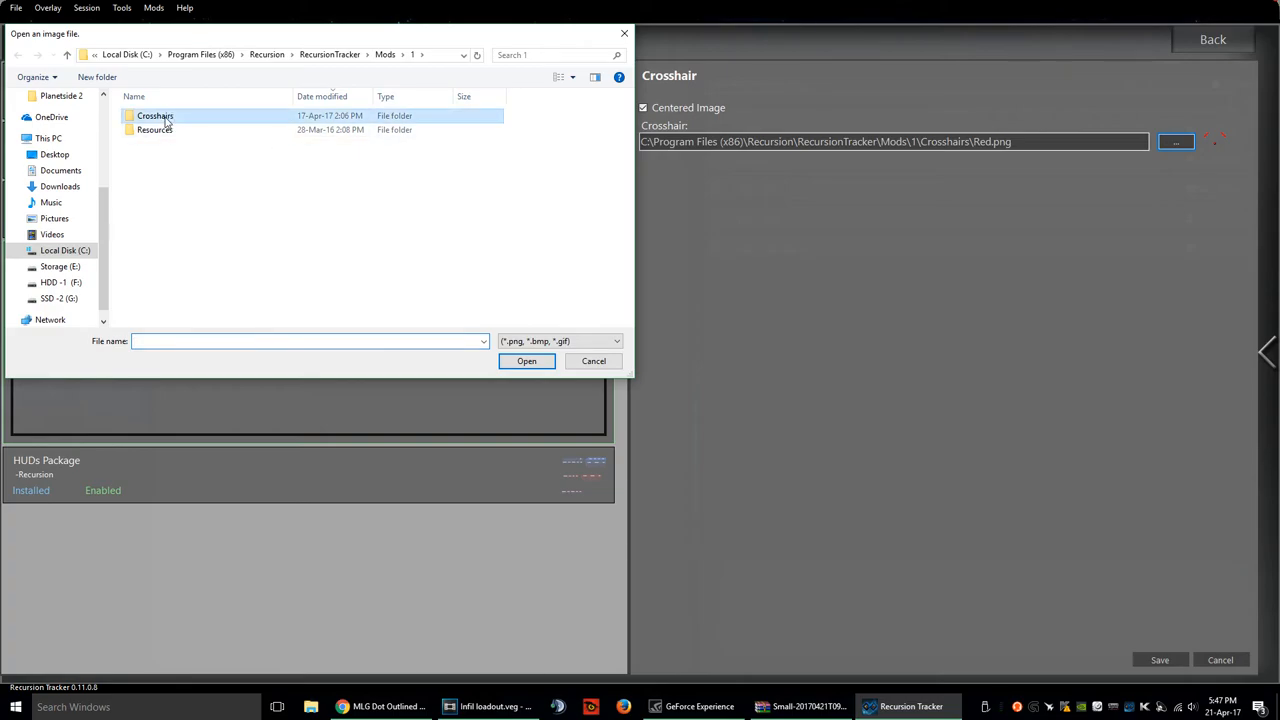
double_click(156, 114)
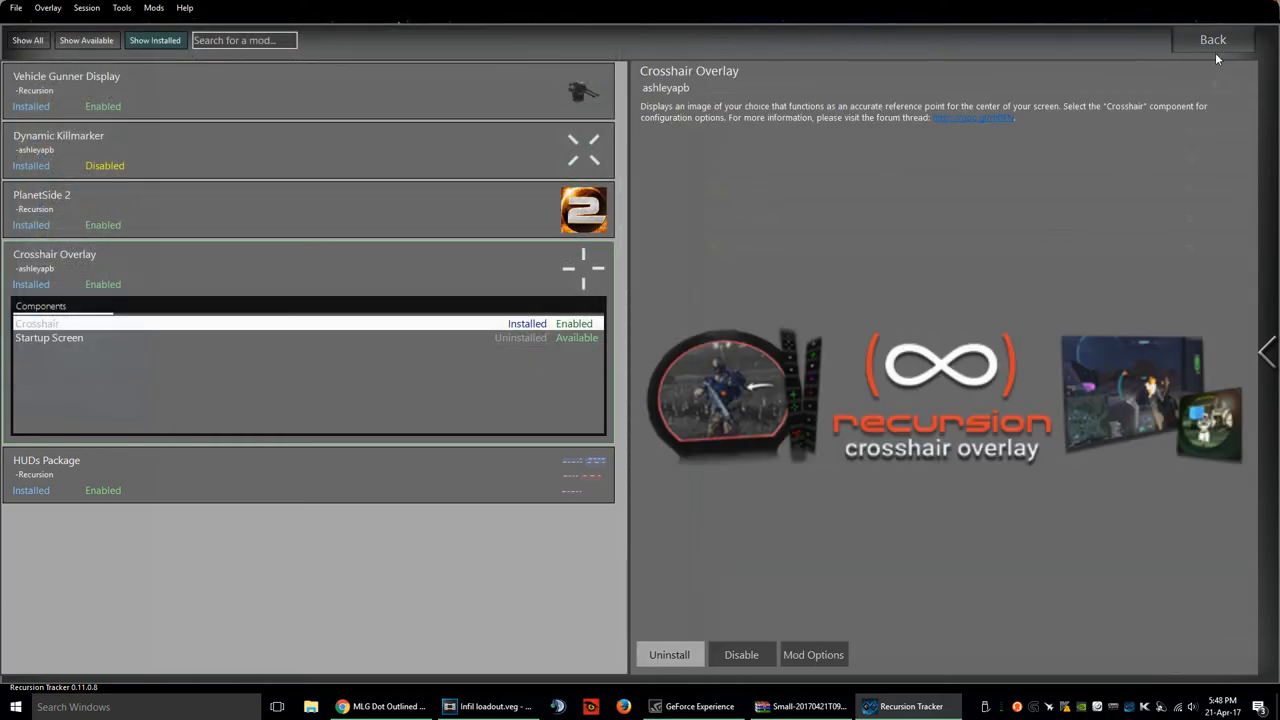
click(1212, 40)
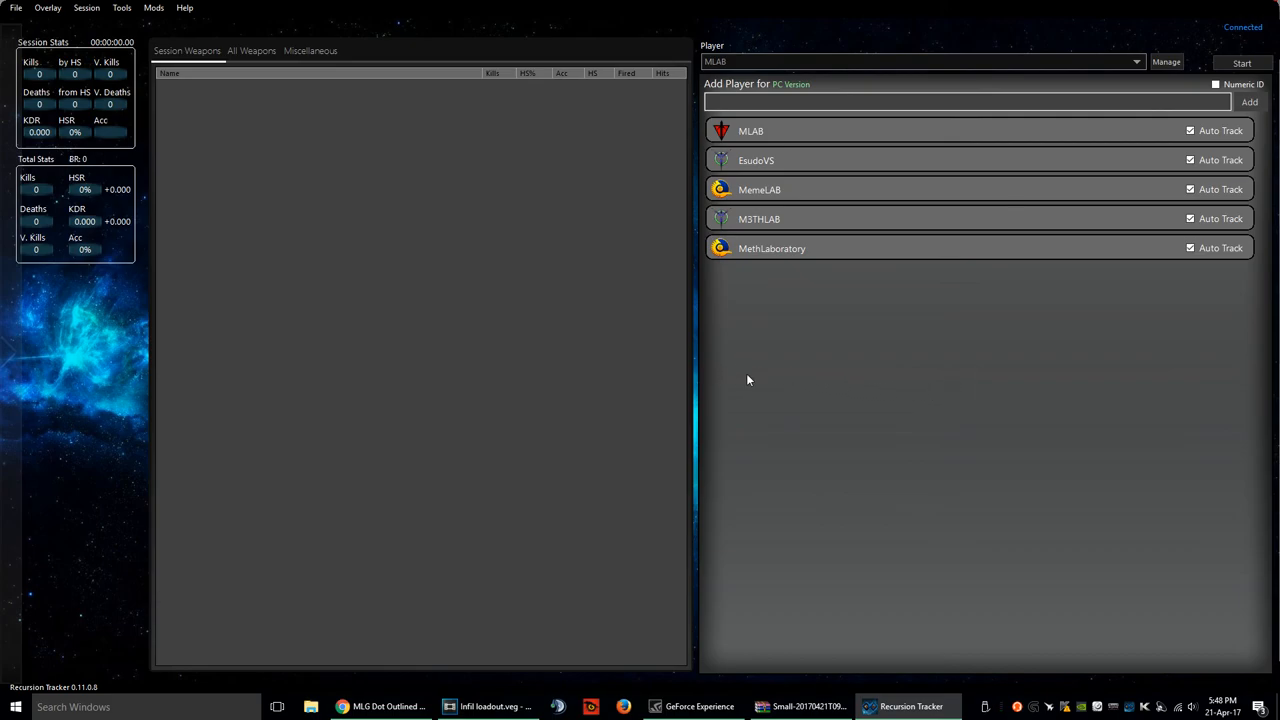
mouse_move(868, 420)
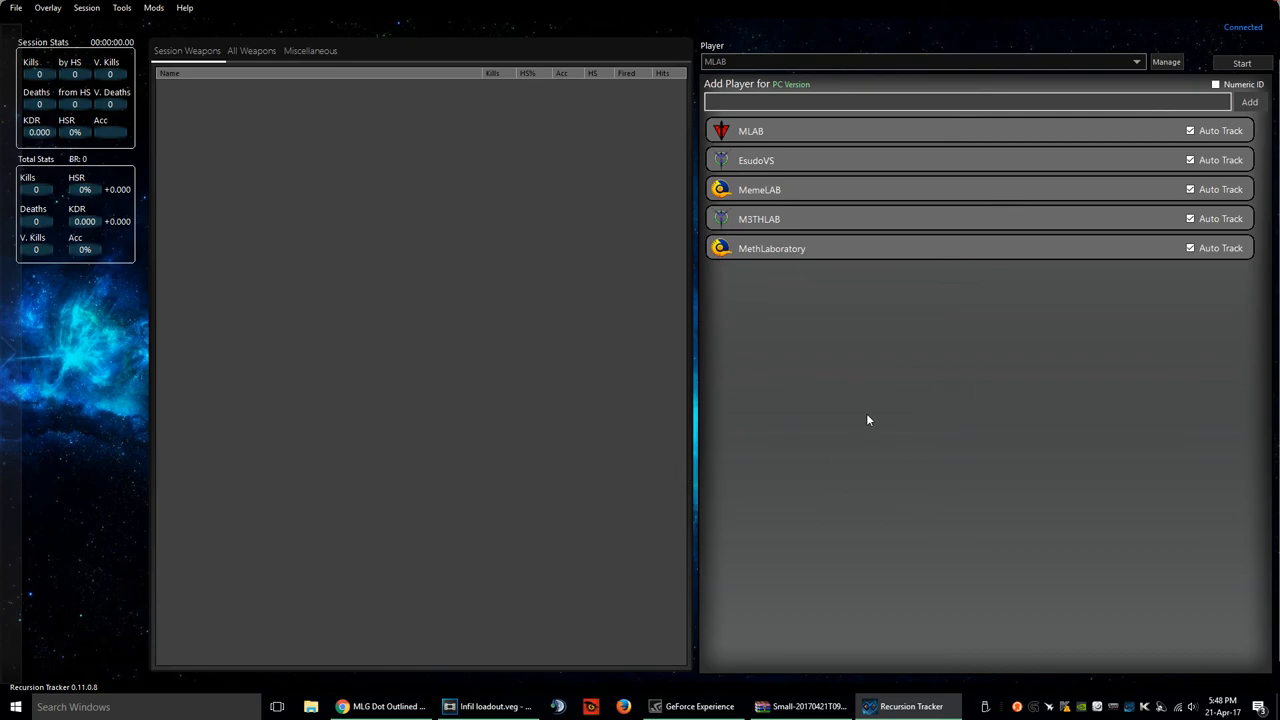